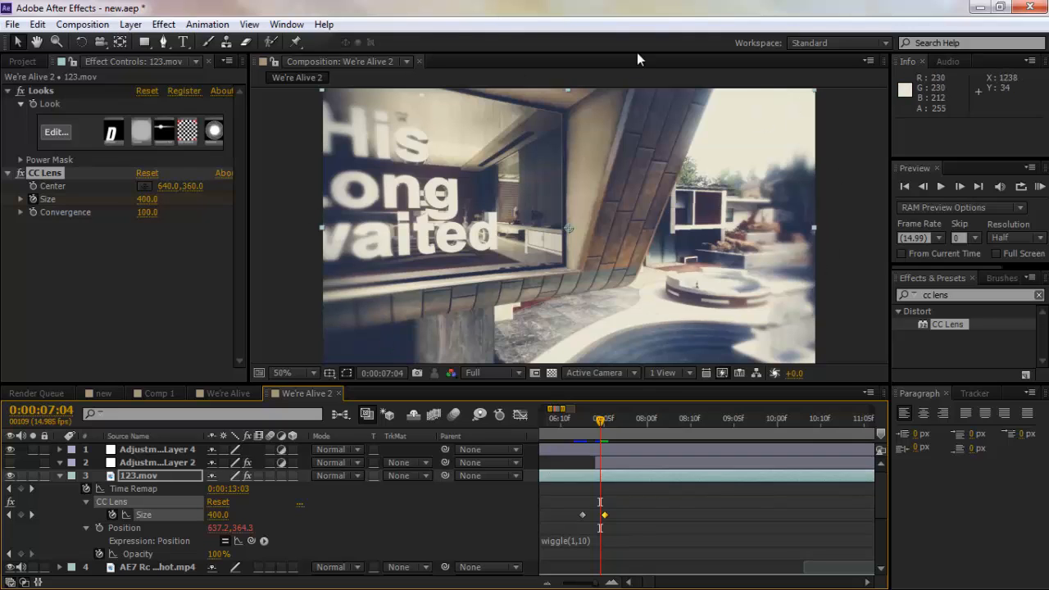
{"action": "mouse_move", "coordinate": [715, 99]}
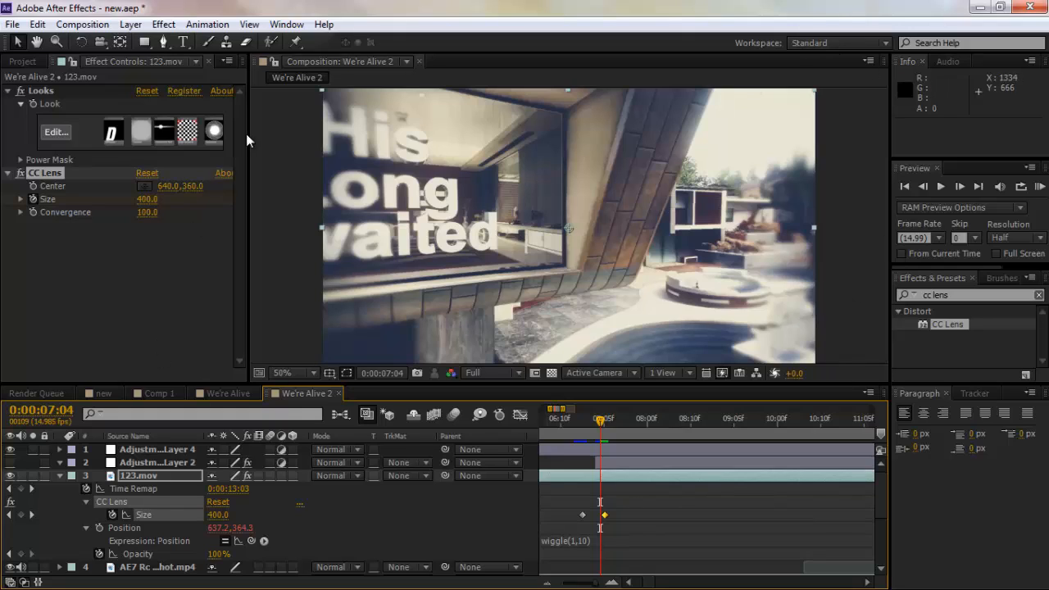
{"action": "mouse_move", "coordinate": [849, 355]}
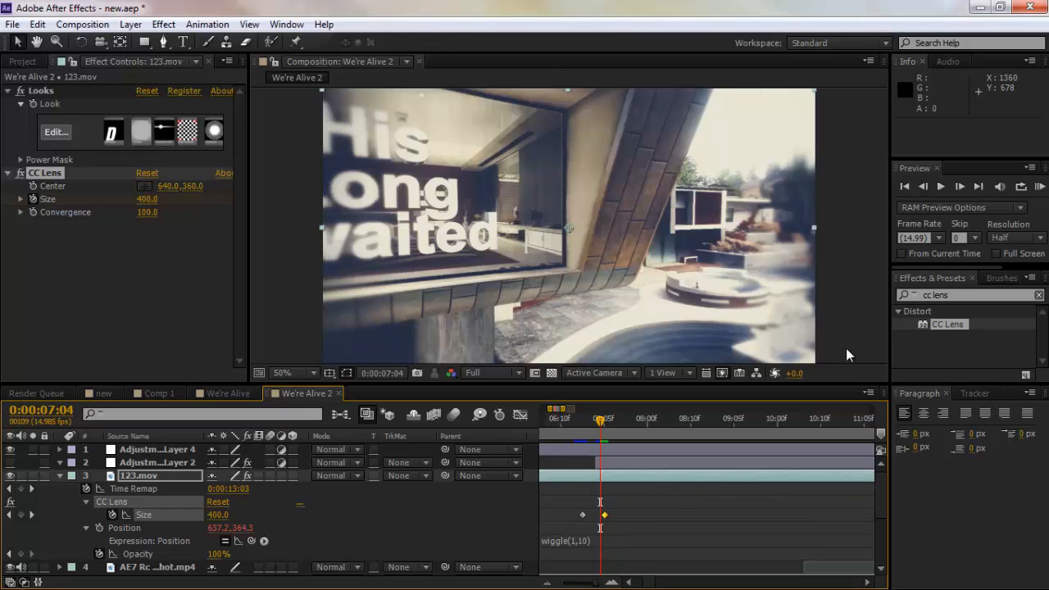
{"action": "mouse_move", "coordinate": [528, 63]}
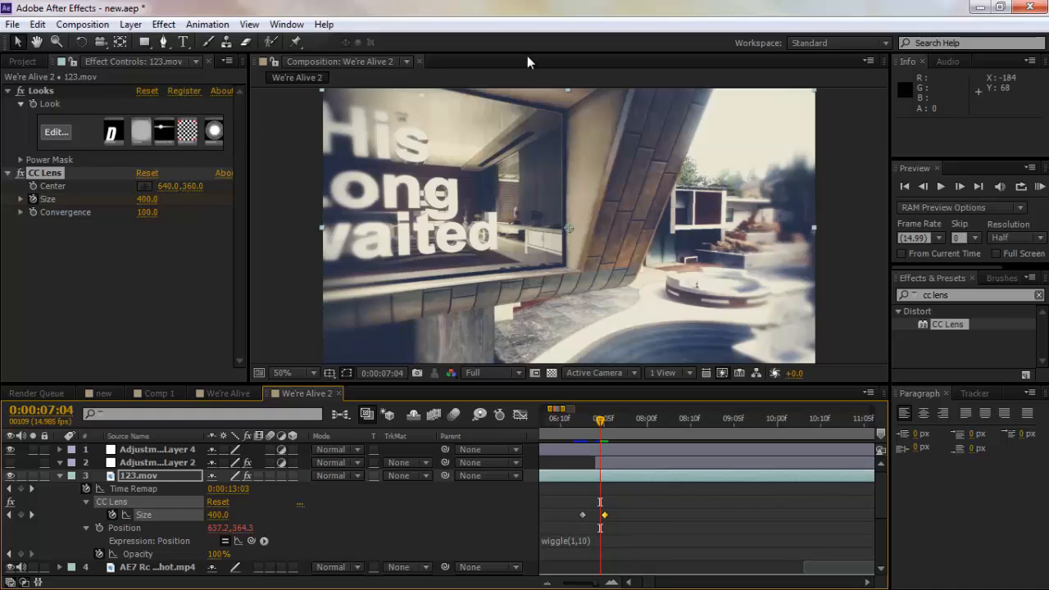
{"action": "mouse_move", "coordinate": [836, 396]}
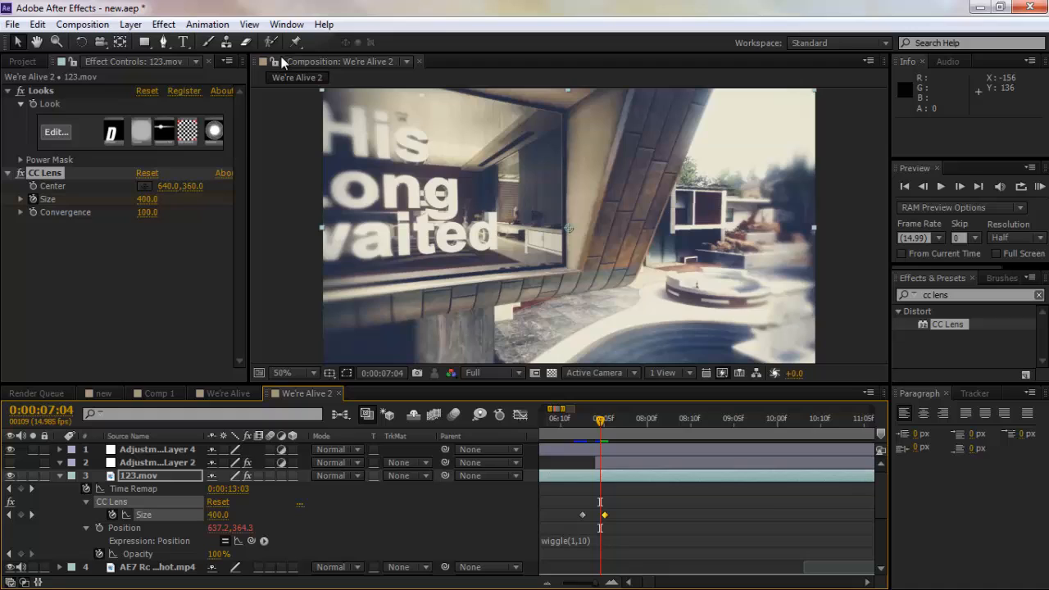
{"action": "mouse_move", "coordinate": [833, 304]}
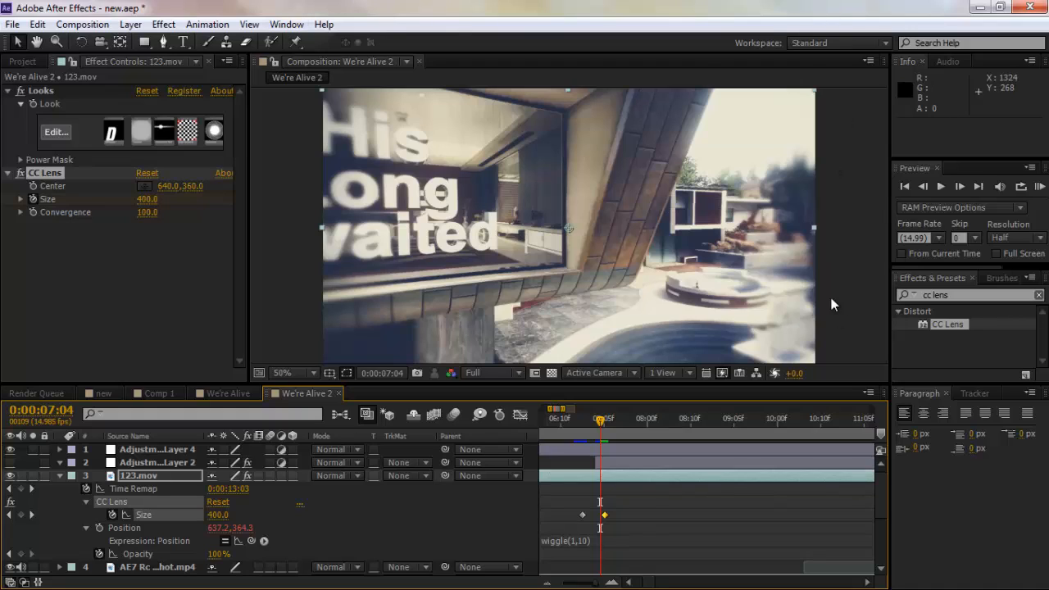
{"action": "mouse_move", "coordinate": [313, 351]}
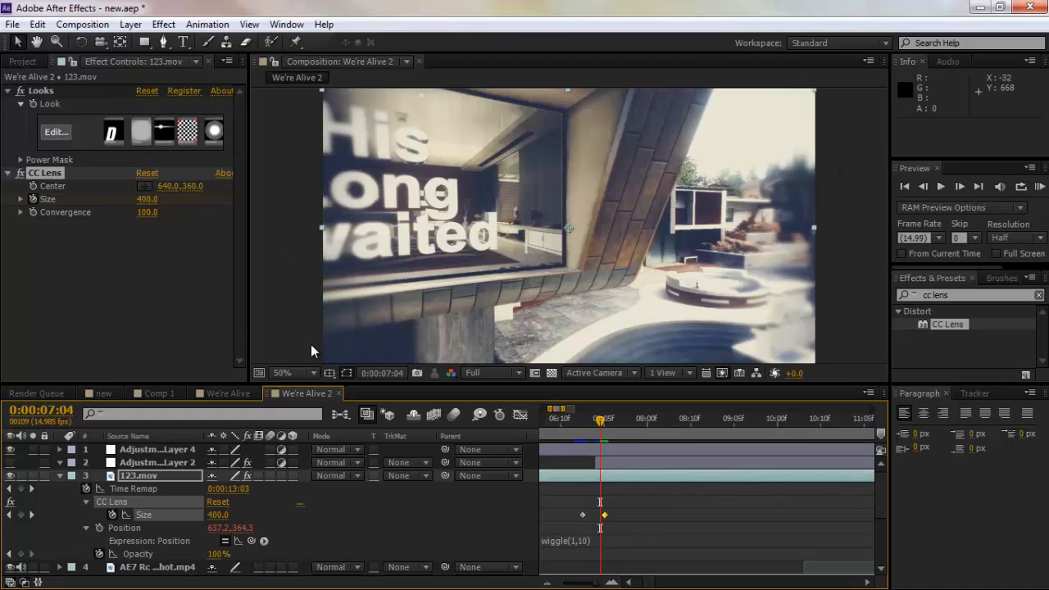
{"action": "mouse_move", "coordinate": [113, 501]}
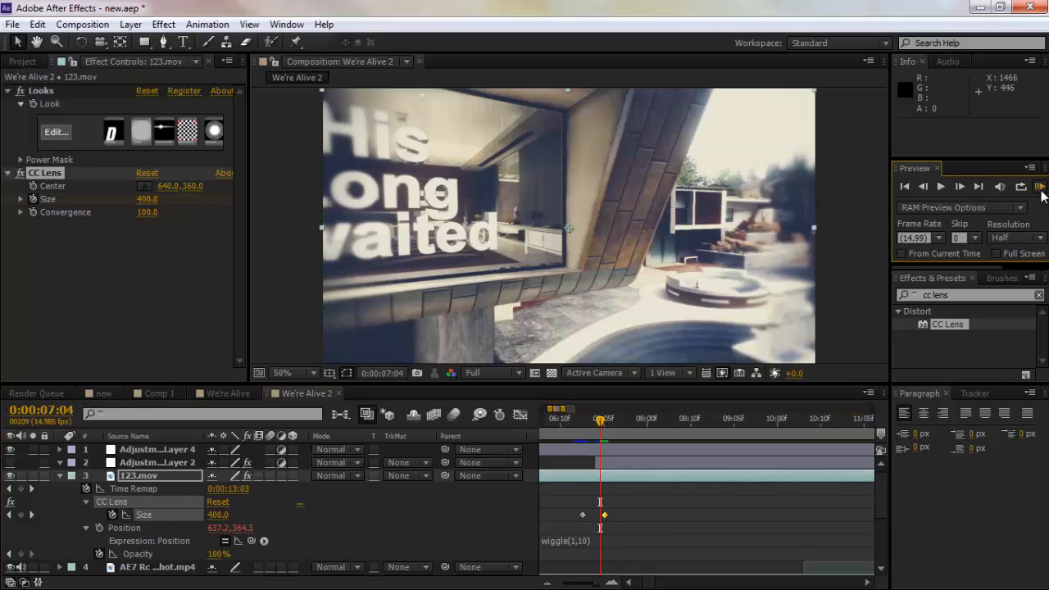
RAM preview the lens burst, scrub near its keyframe, then create 1280×720 Comp 5
{"action": "left_click", "coordinate": [1041, 186]}
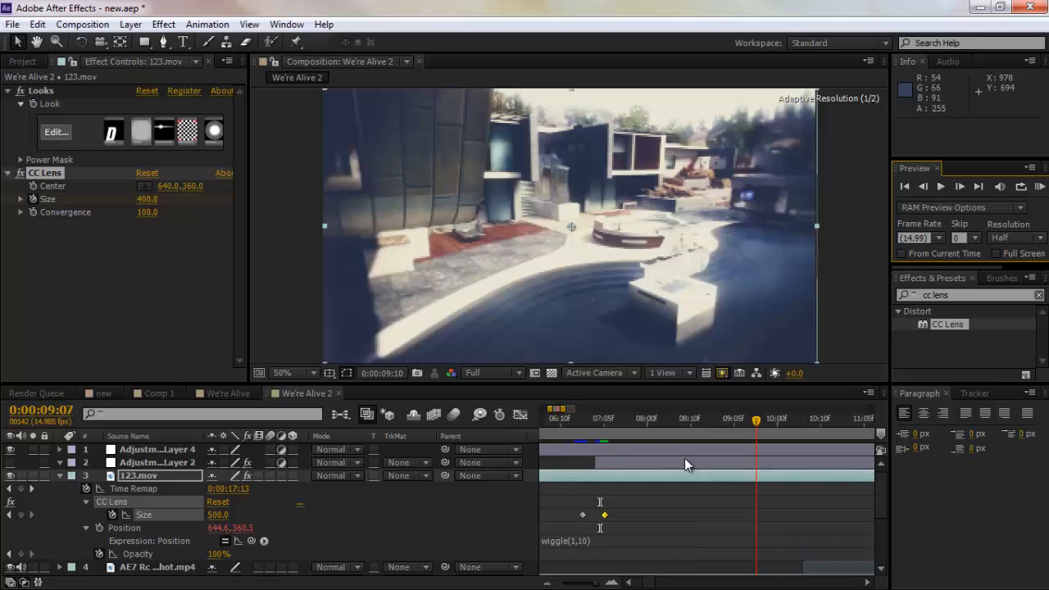
{"action": "left_click", "coordinate": [664, 418]}
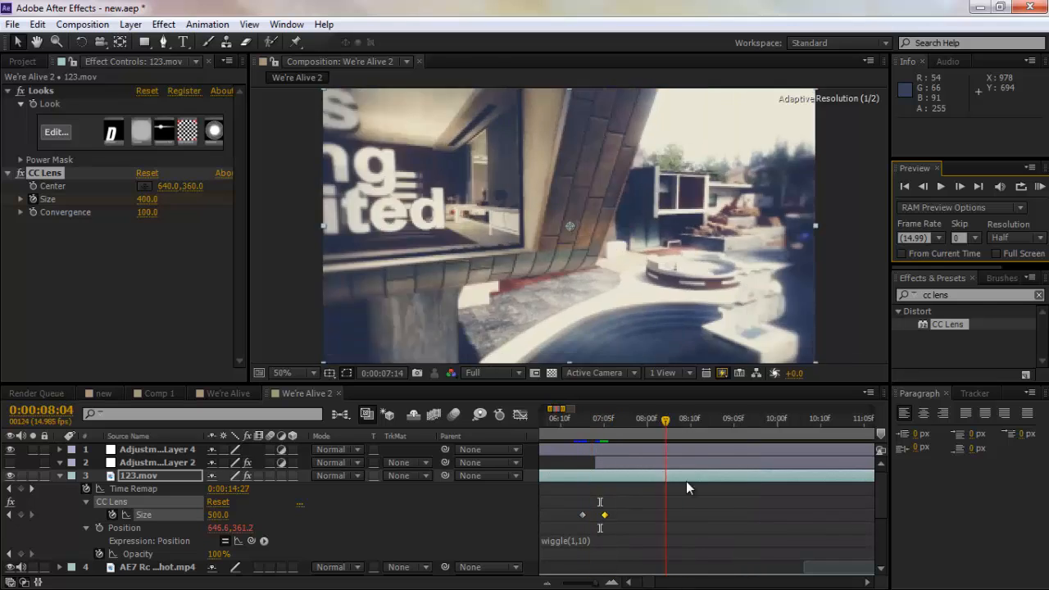
{"action": "left_click_drag", "start_coordinate": [664, 420], "coordinate": [578, 420]}
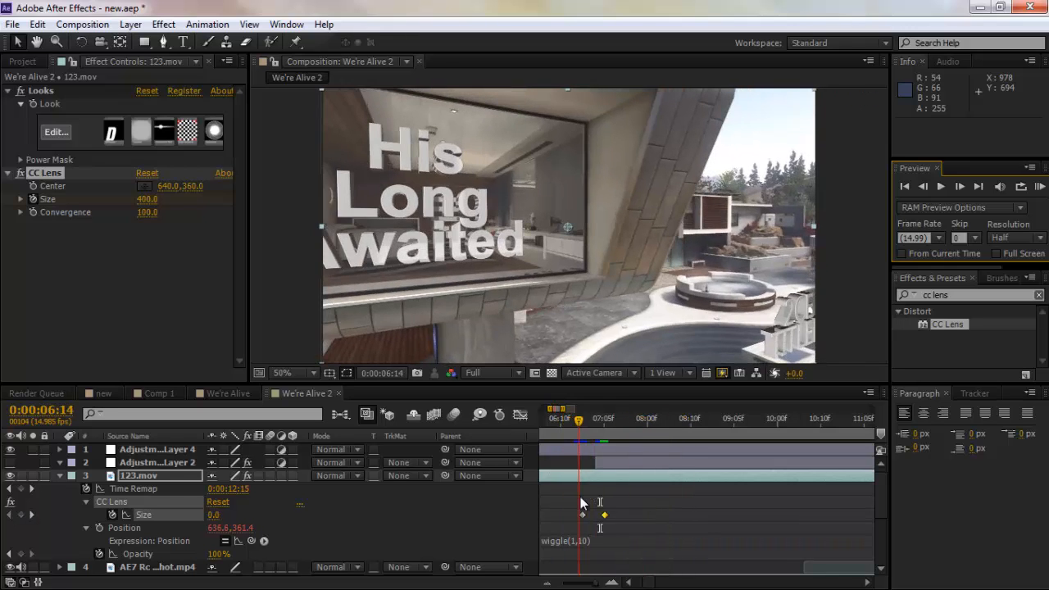
{"action": "left_click_drag", "start_coordinate": [579, 420], "coordinate": [596, 420]}
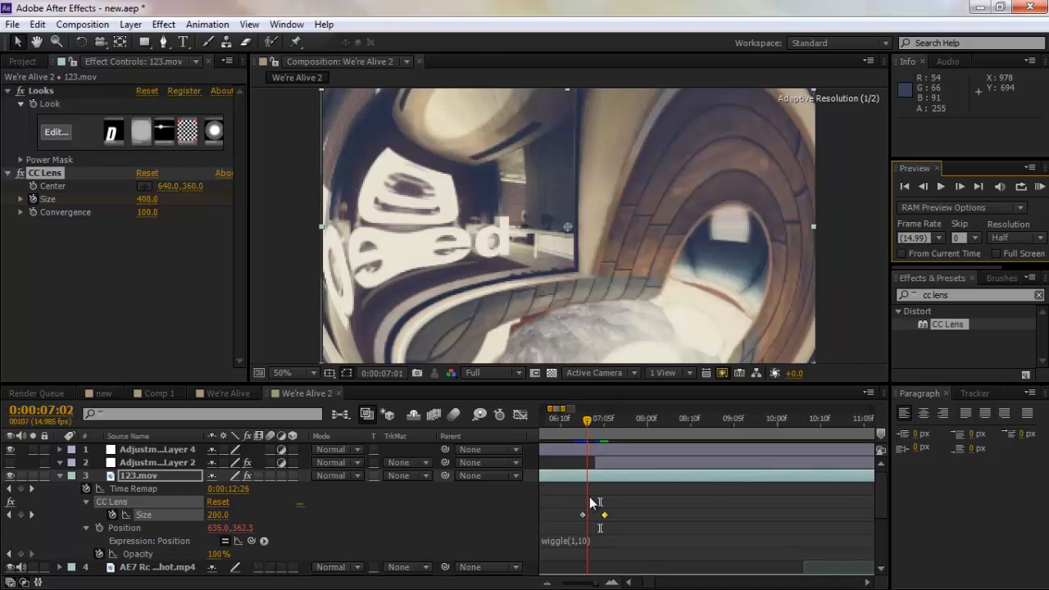
{"action": "left_click_drag", "start_coordinate": [588, 418], "coordinate": [581, 418]}
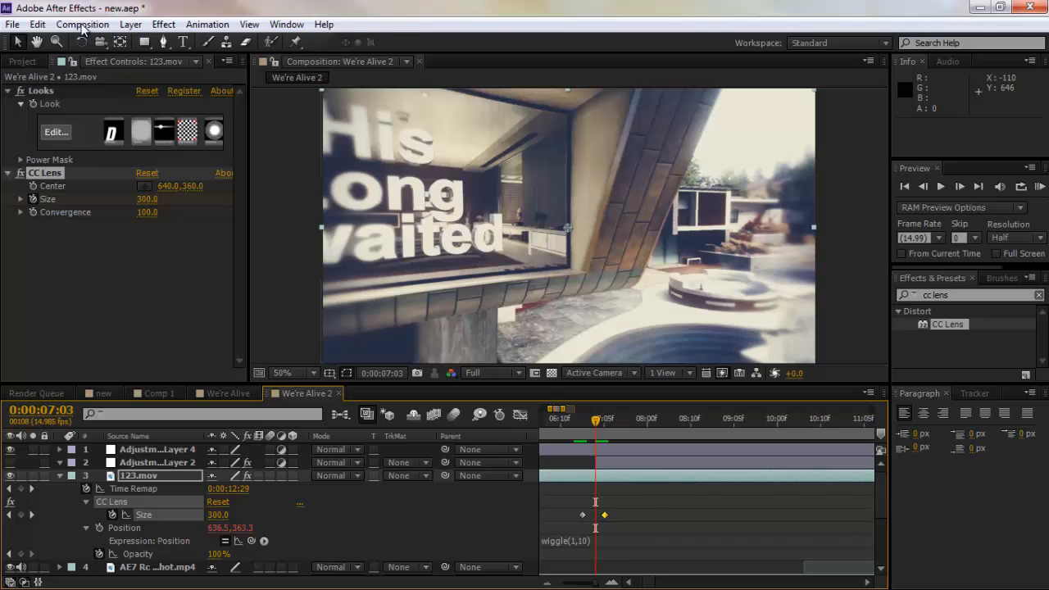
{"action": "left_click", "coordinate": [82, 23]}
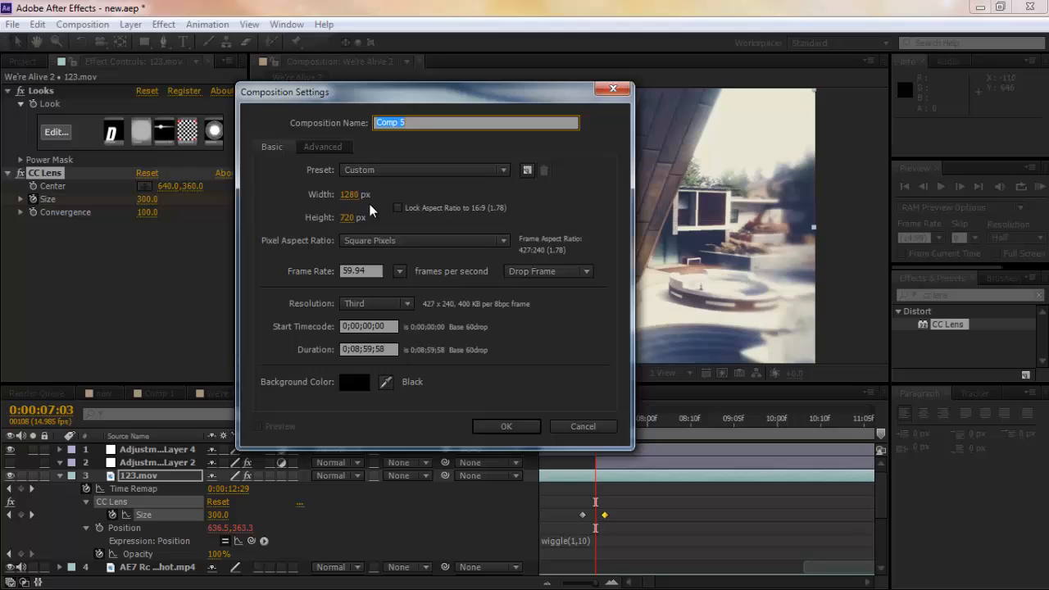
{"action": "mouse_move", "coordinate": [402, 182]}
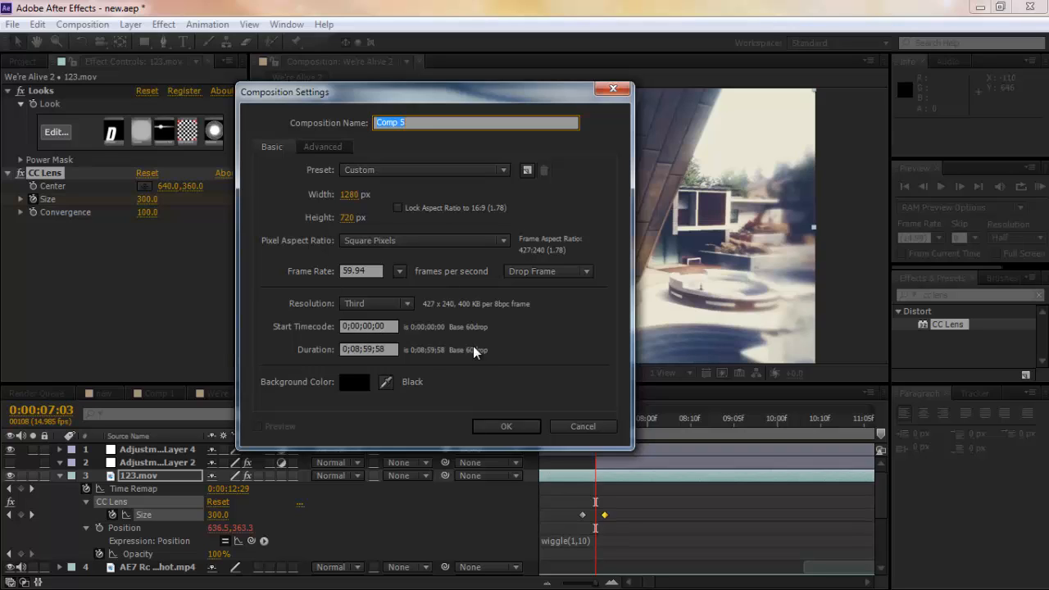
{"action": "mouse_move", "coordinate": [504, 424]}
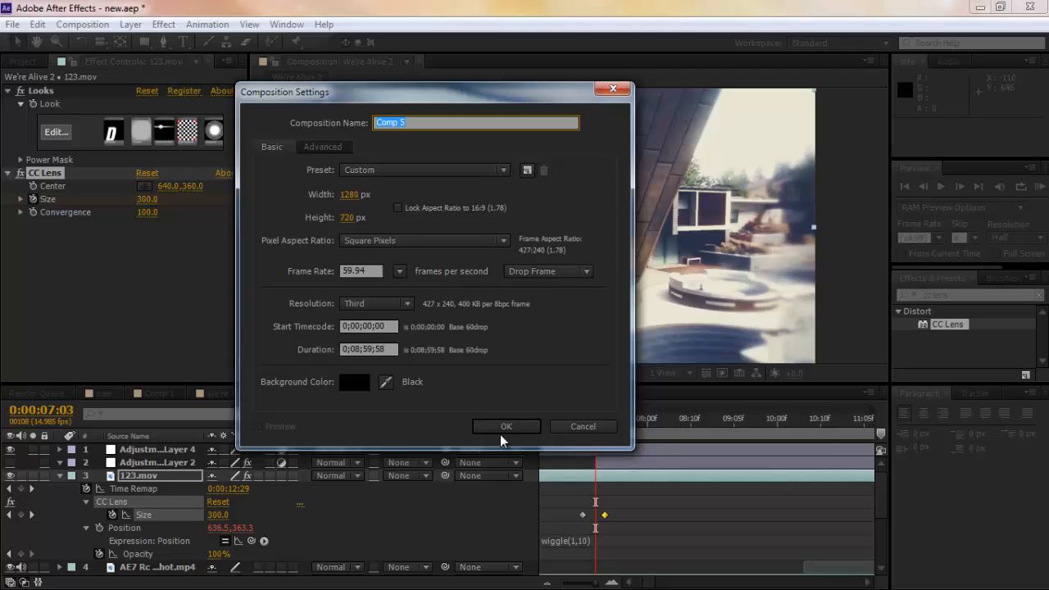
{"action": "left_click", "coordinate": [505, 426]}
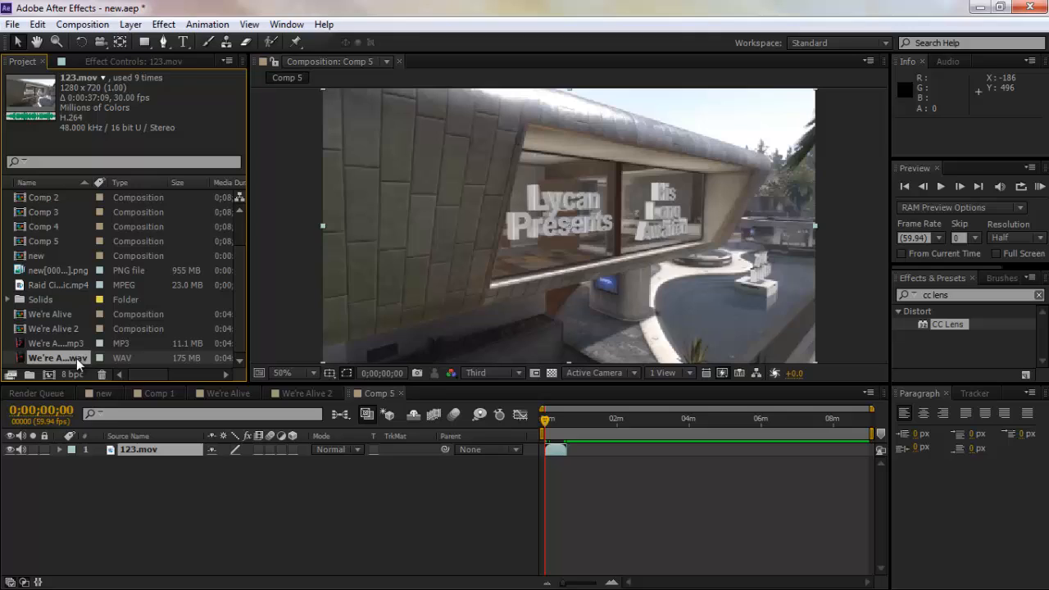
Add the We're Alive.wav soundtrack and a second 123.mov layer to Comp 5
{"action": "left_click", "coordinate": [57, 358]}
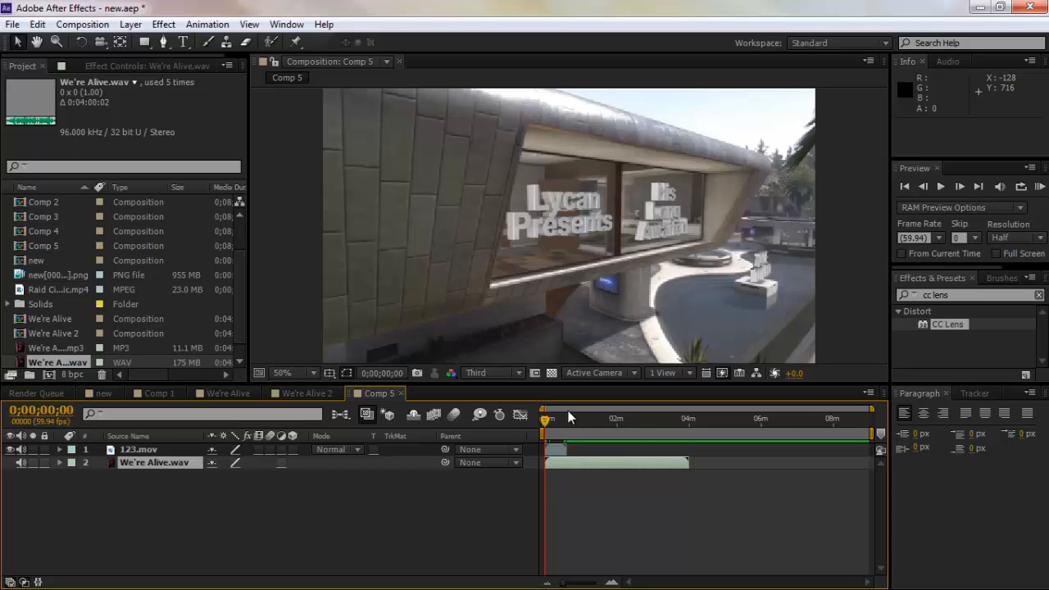
{"action": "left_click_drag", "start_coordinate": [544, 418], "coordinate": [548, 419]}
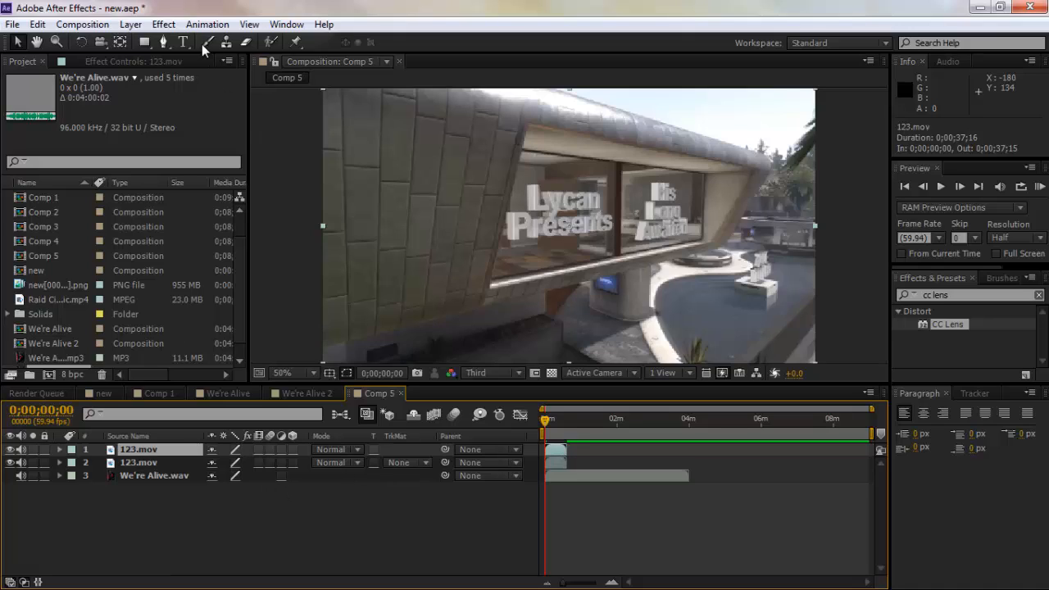
{"action": "mouse_move", "coordinate": [197, 82]}
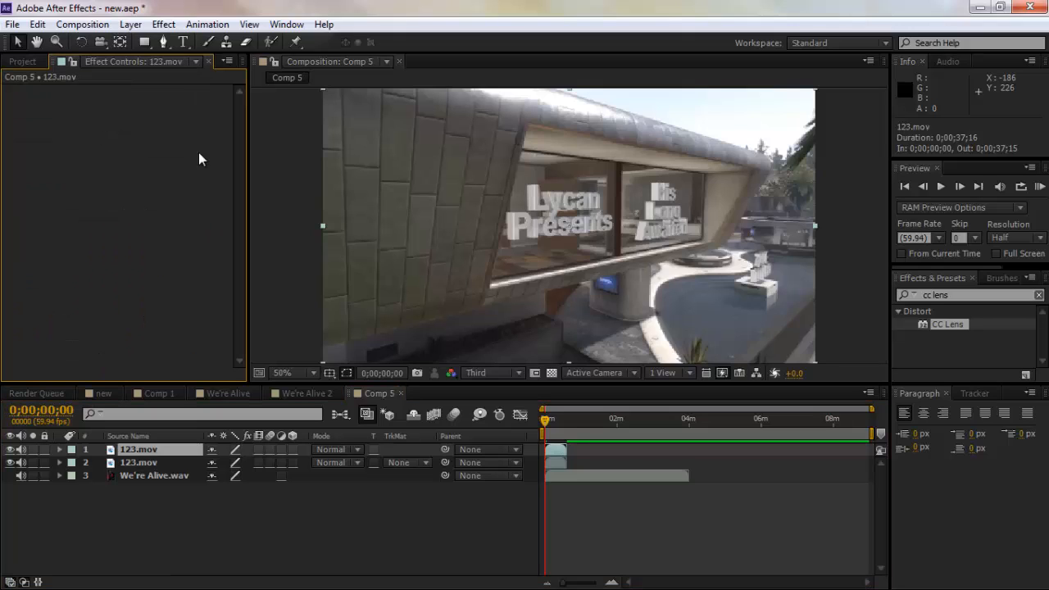
{"action": "mouse_move", "coordinate": [942, 322]}
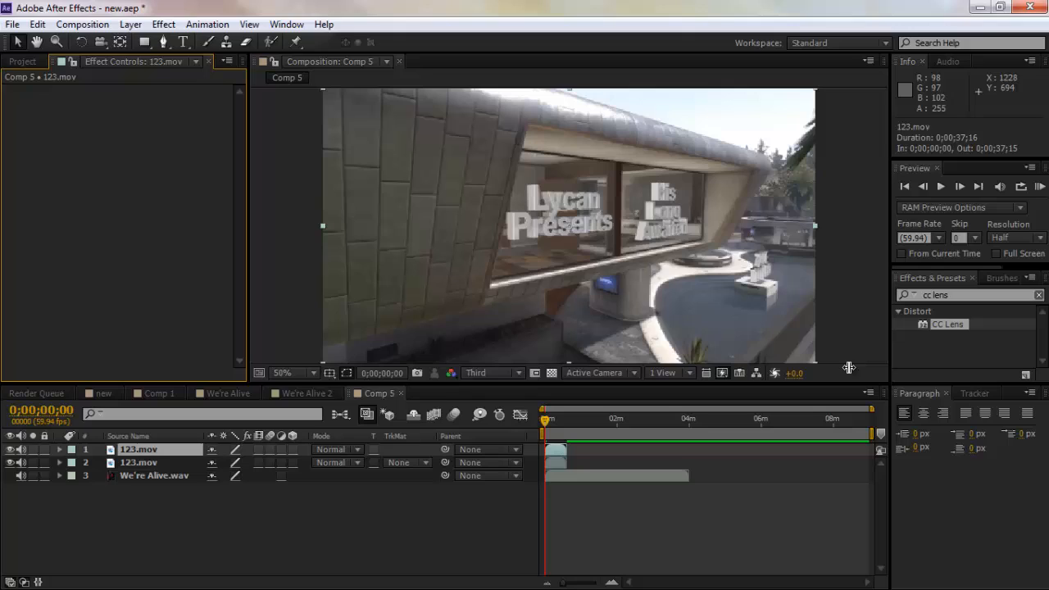
{"action": "mouse_move", "coordinate": [170, 128]}
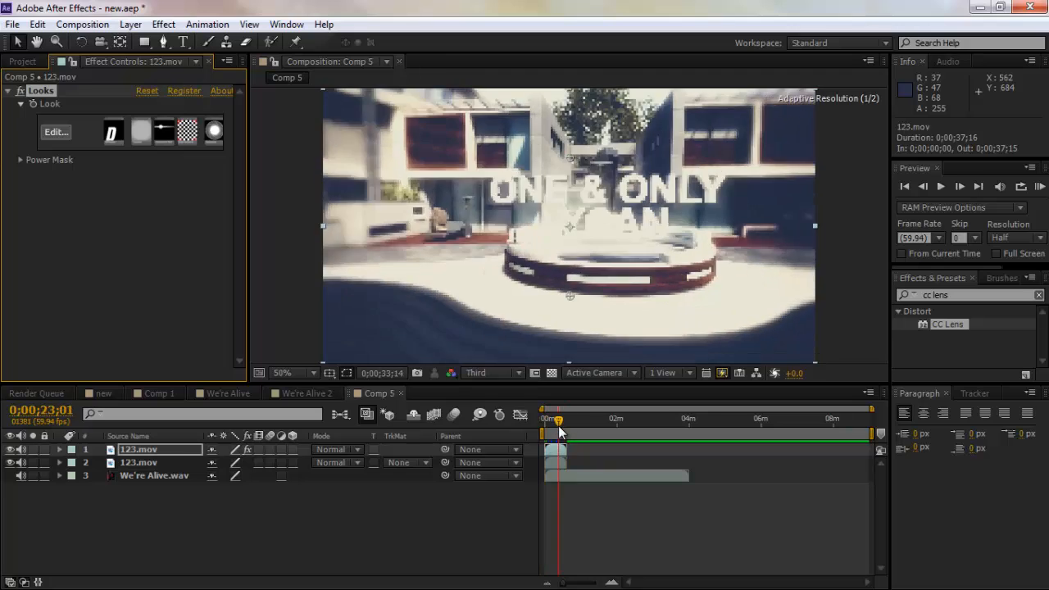
Scrub Comp 5 from the start into the title opening to review the graded footage
{"action": "left_click_drag", "start_coordinate": [558, 419], "coordinate": [548, 419]}
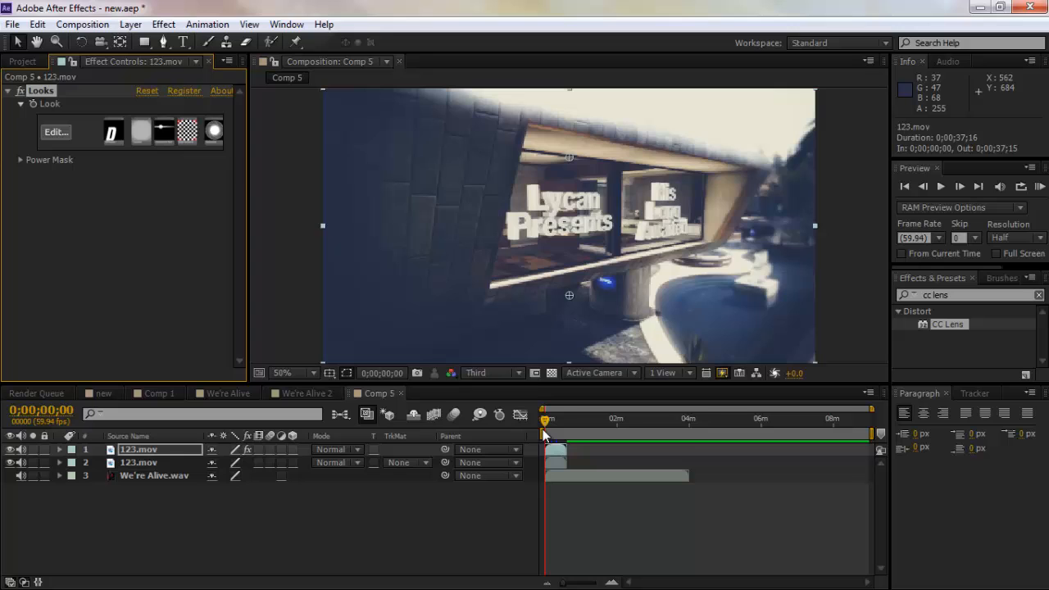
{"action": "left_click_drag", "start_coordinate": [544, 419], "coordinate": [547, 419]}
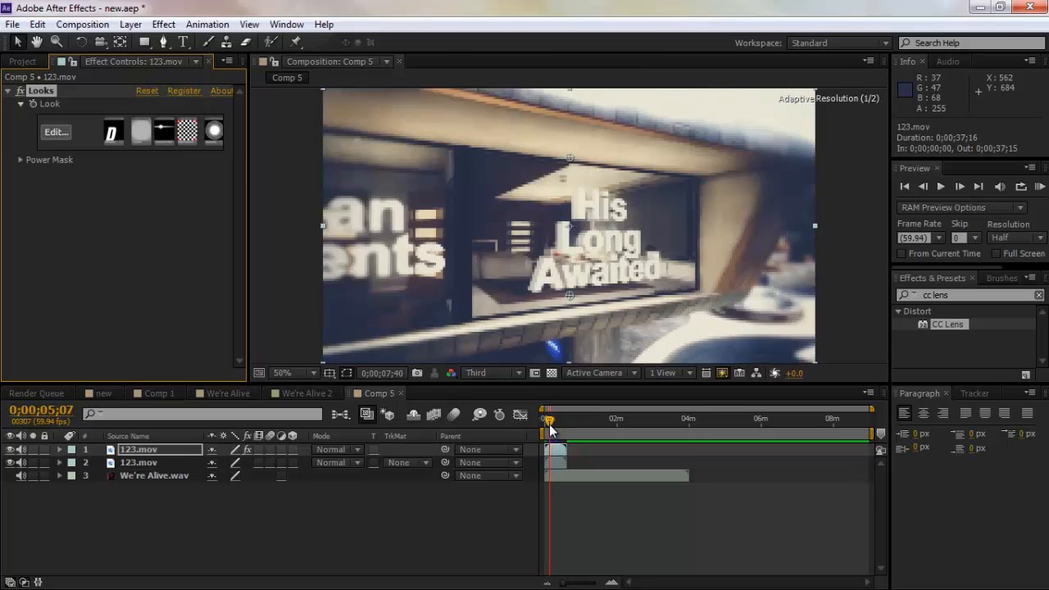
{"action": "left_click_drag", "start_coordinate": [549, 418], "coordinate": [548, 418]}
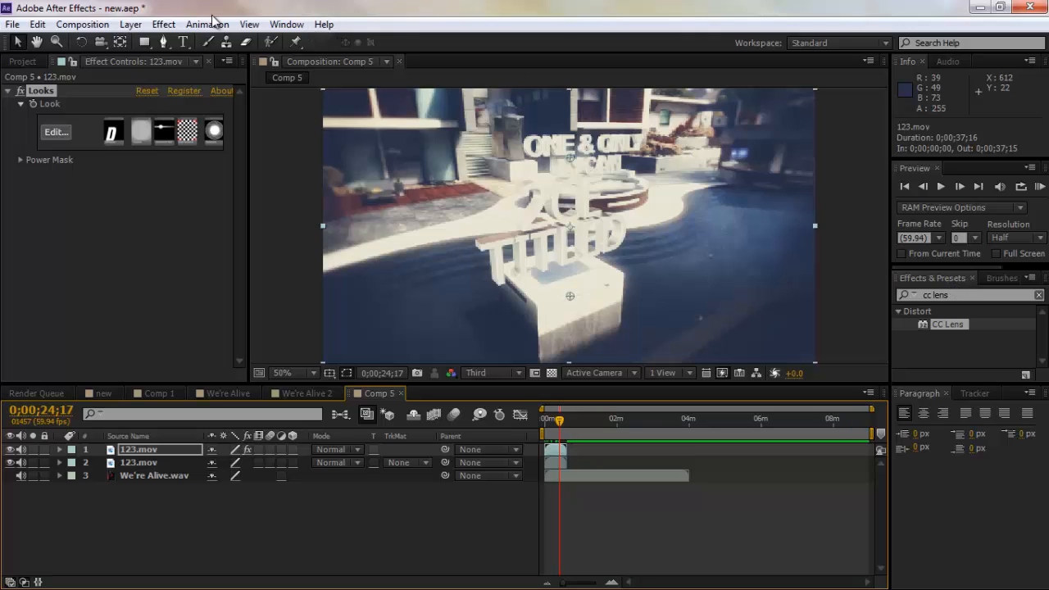
Apply Distort > CC Lens to the top 123.mov copy and scrub its Size at an earlier frame
{"action": "left_click", "coordinate": [163, 23]}
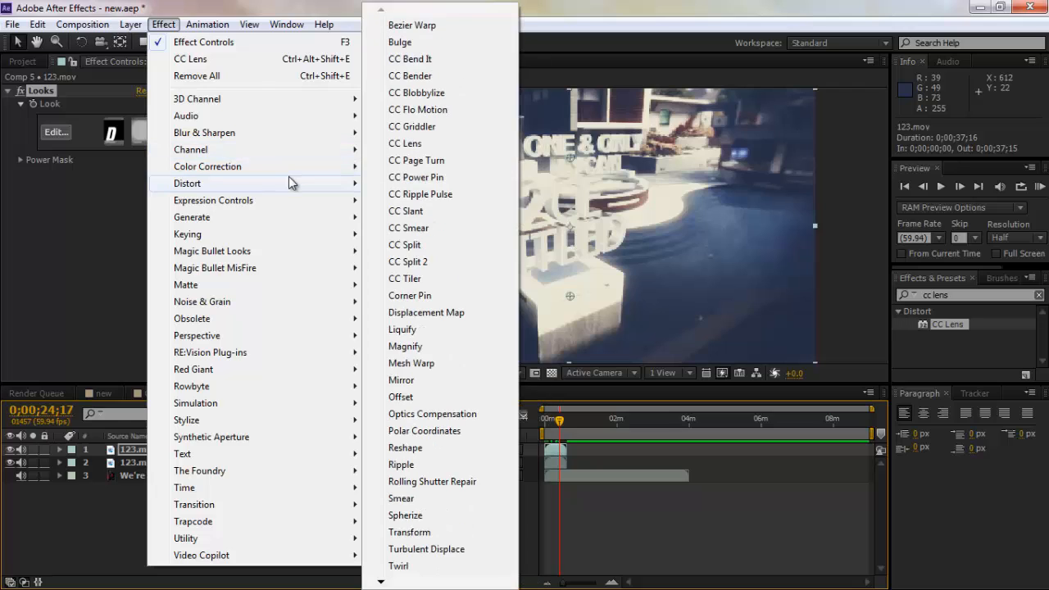
{"action": "mouse_move", "coordinate": [404, 143]}
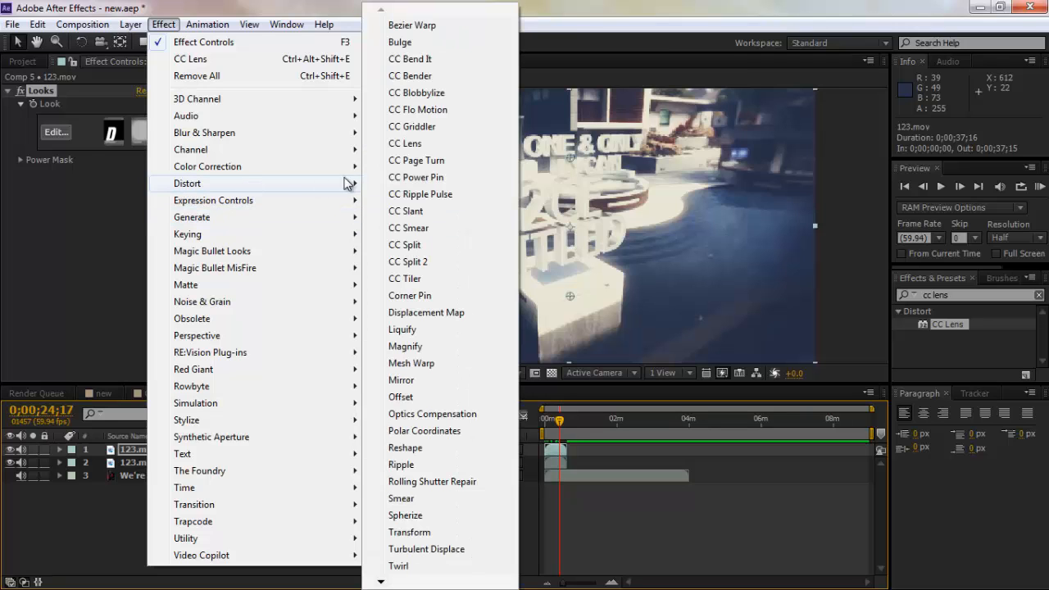
{"action": "left_click", "coordinate": [404, 143]}
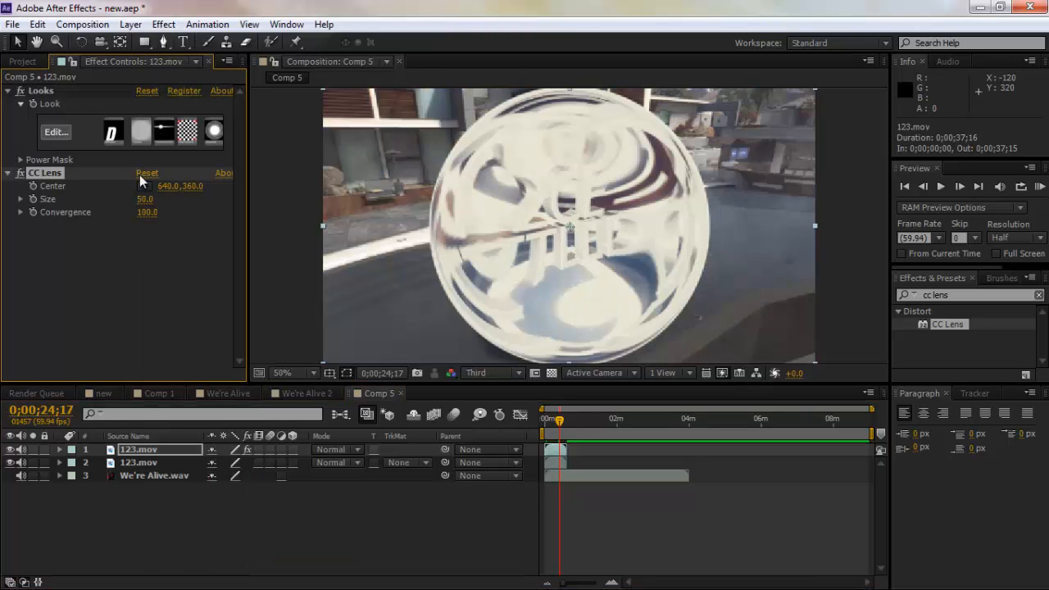
{"action": "mouse_move", "coordinate": [558, 420]}
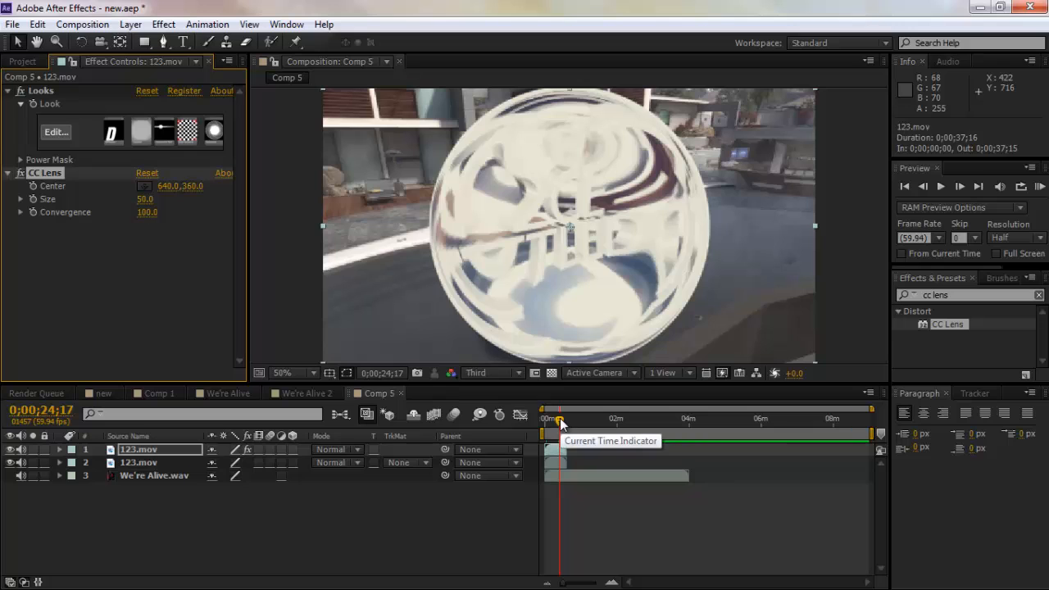
{"action": "left_click_drag", "start_coordinate": [561, 419], "coordinate": [556, 419]}
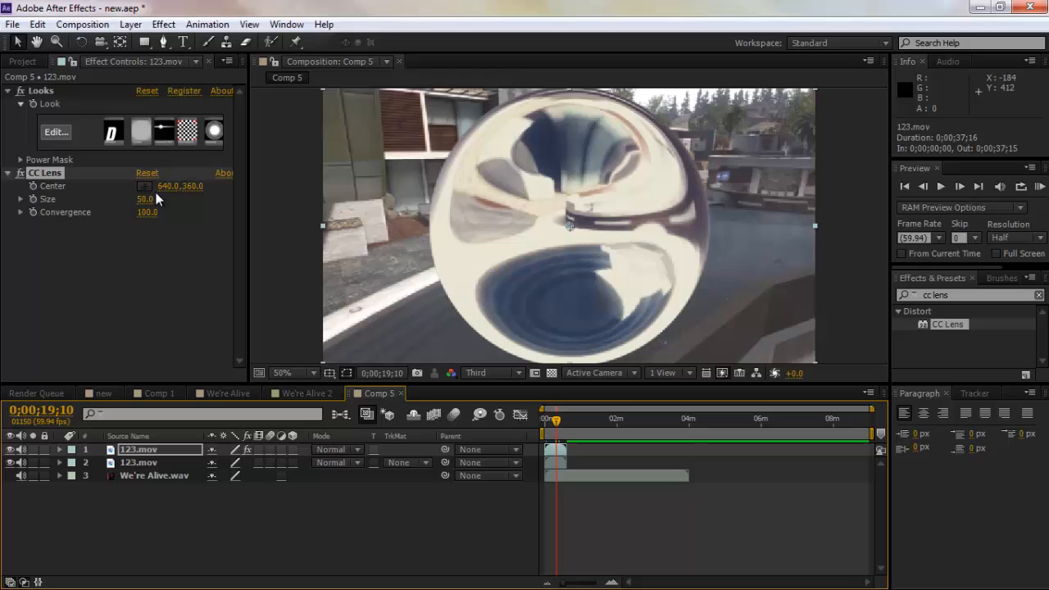
{"action": "left_click_drag", "start_coordinate": [145, 199], "coordinate": [180, 194]}
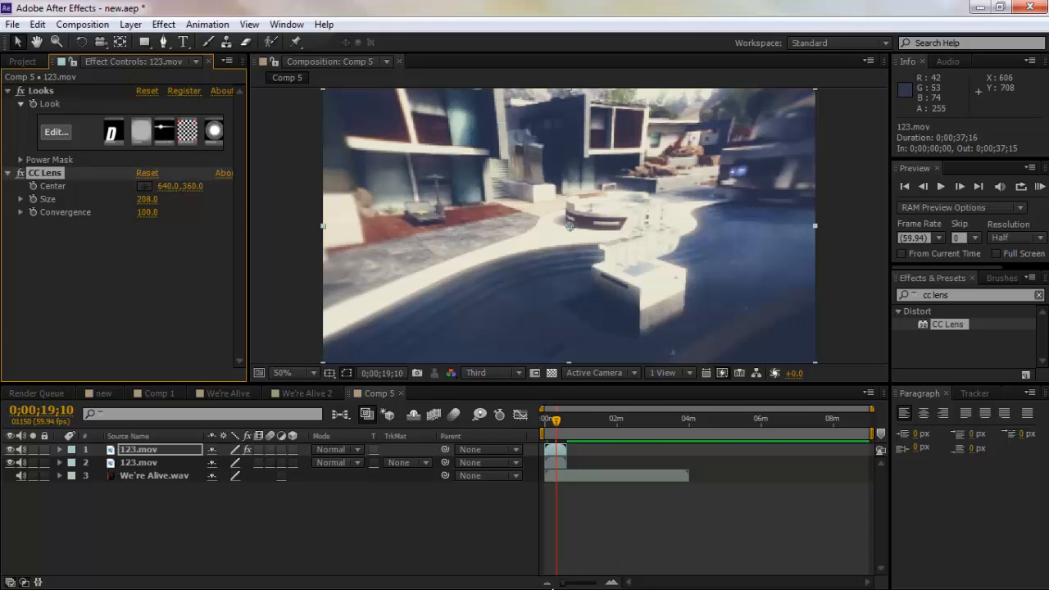
{"action": "mouse_move", "coordinate": [578, 445]}
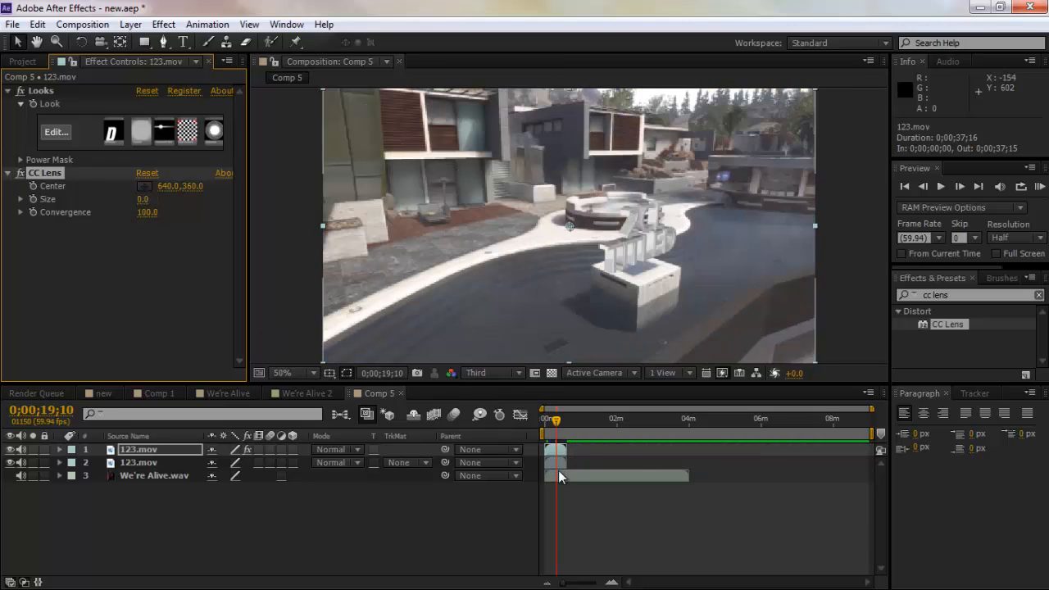
Show We're Alive.wav's Audio > Waveform and scrub to the bass drop near 0;00;33;48
{"action": "left_click", "coordinate": [155, 475]}
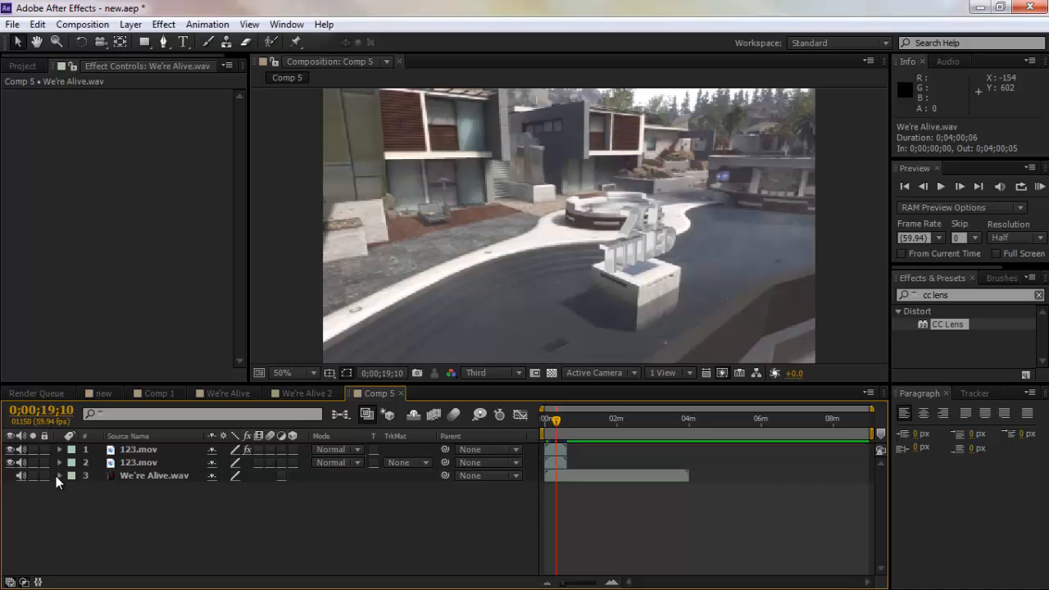
{"action": "left_click", "coordinate": [59, 476]}
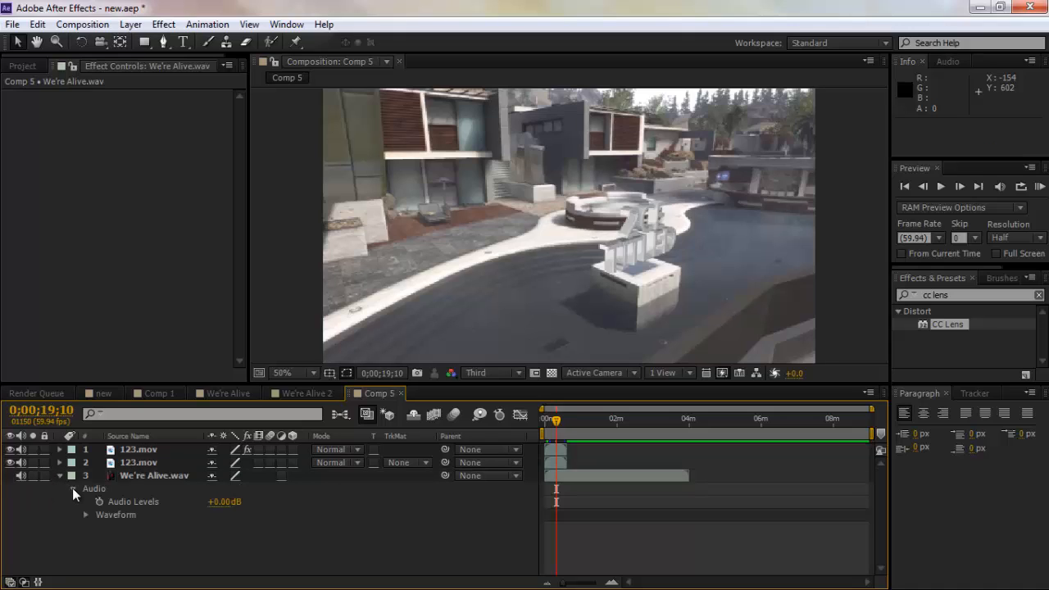
{"action": "left_click", "coordinate": [85, 515]}
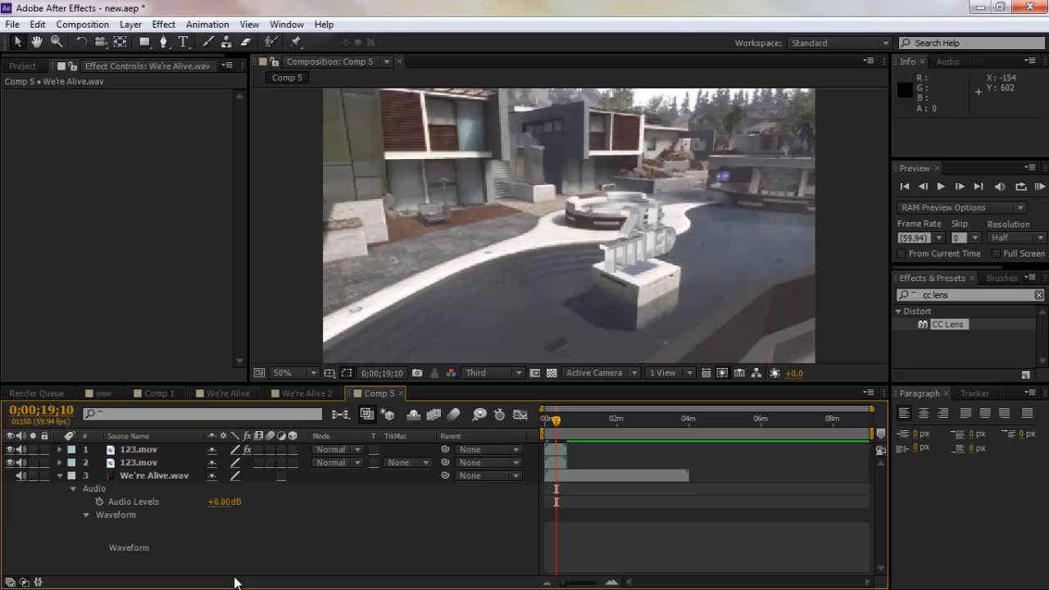
{"action": "mouse_move", "coordinate": [564, 484]}
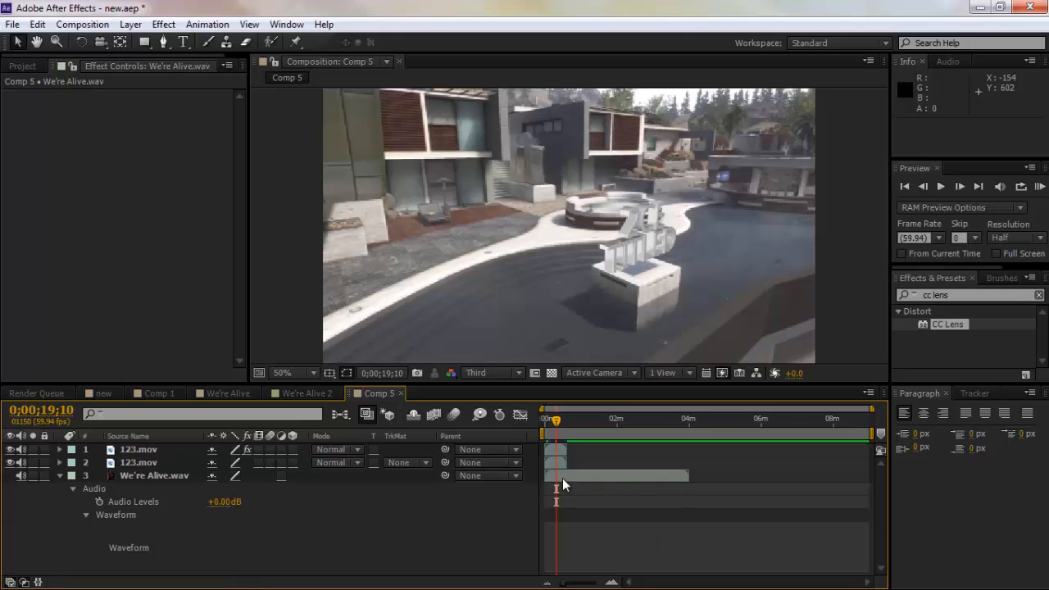
{"action": "mouse_move", "coordinate": [568, 492]}
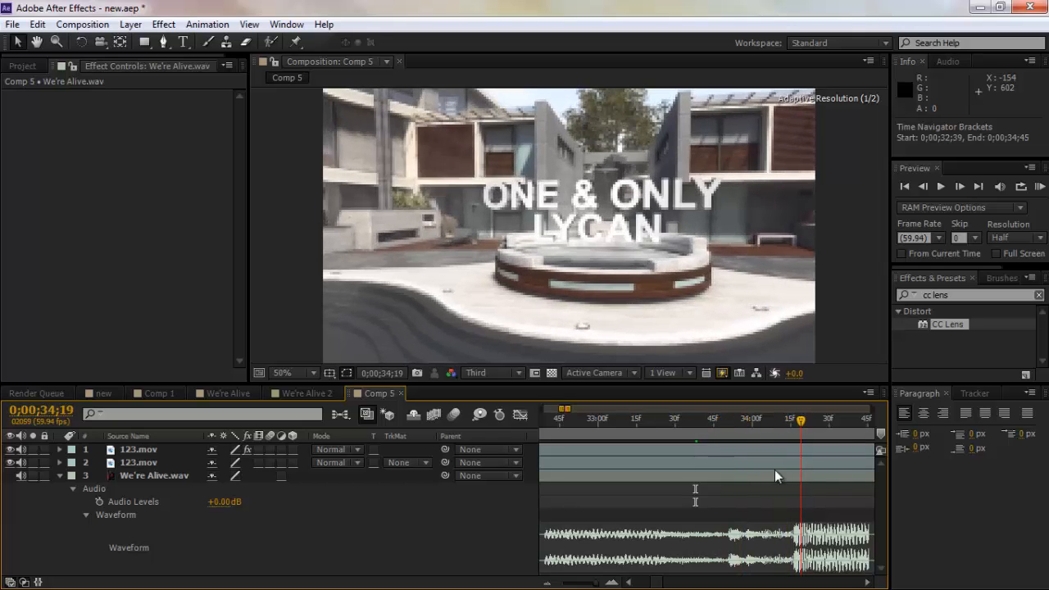
{"action": "left_click_drag", "start_coordinate": [801, 421], "coordinate": [768, 421]}
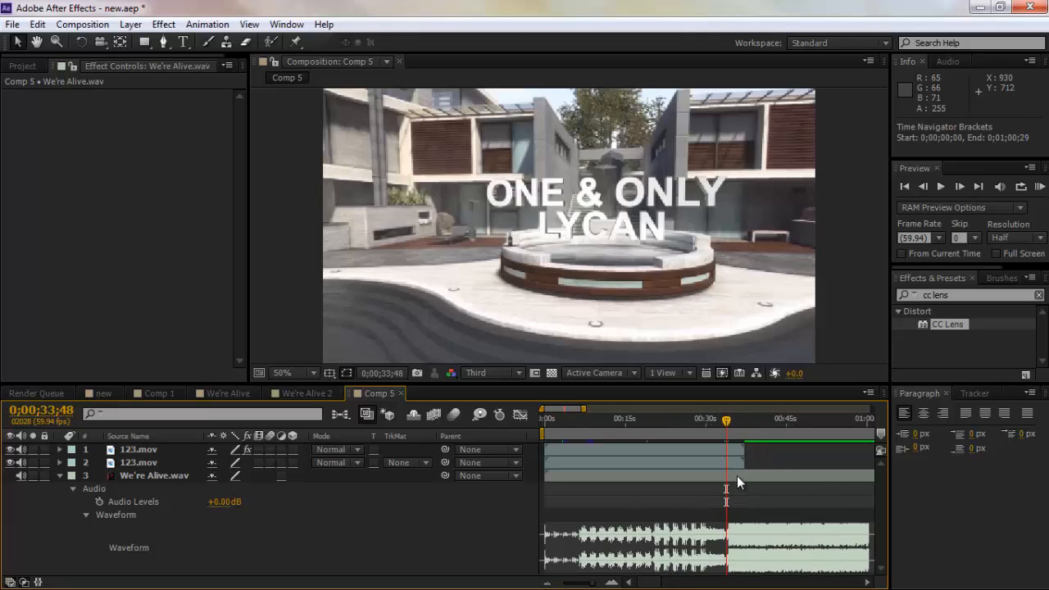
Select the soundtrack layer and scrub around 12–14 seconds to review the intro footage
{"action": "left_click", "coordinate": [153, 476]}
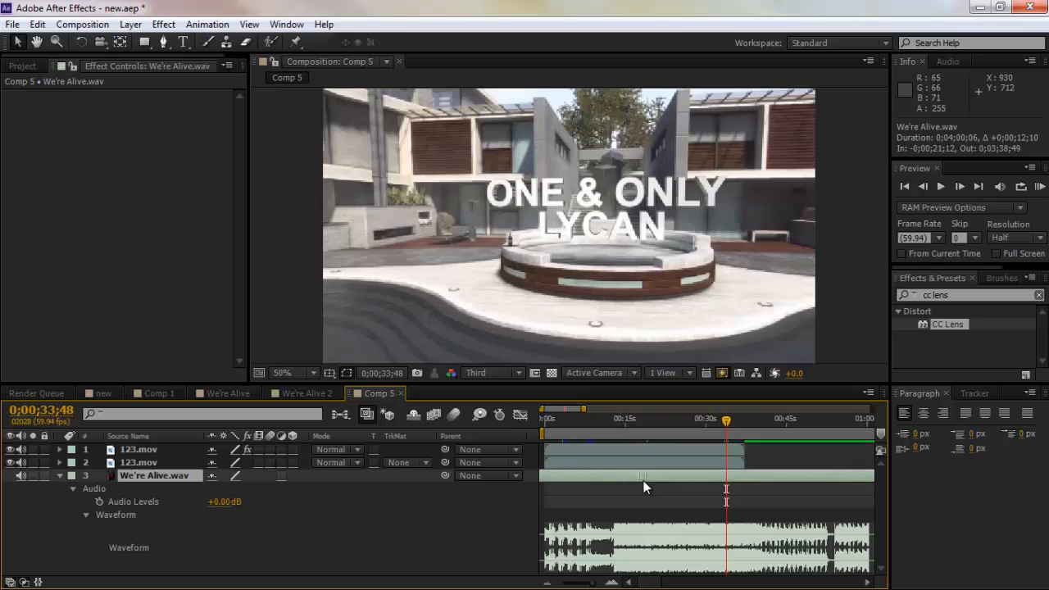
{"action": "left_click", "coordinate": [623, 419]}
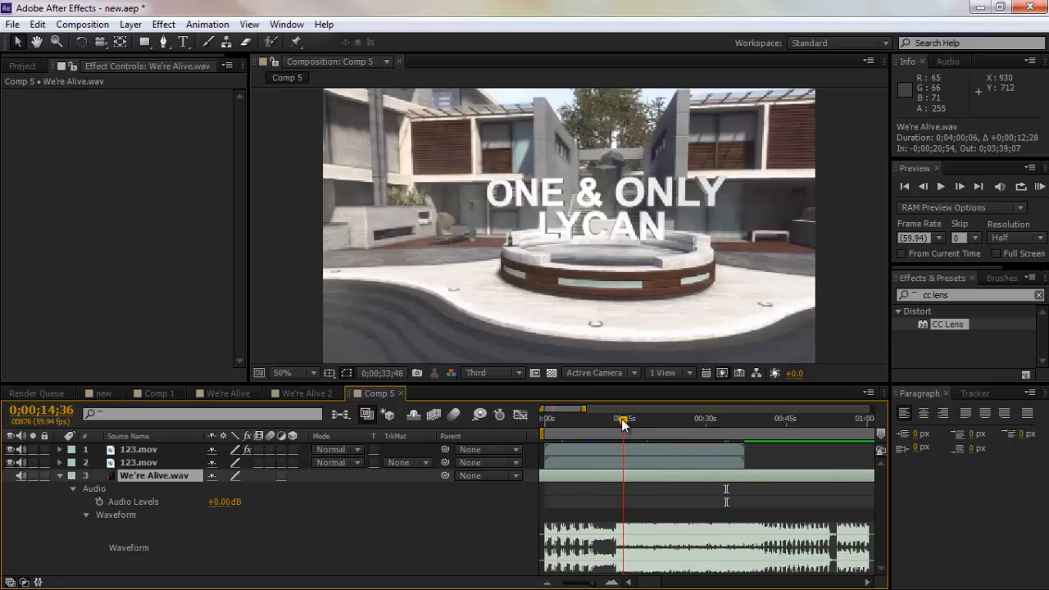
{"action": "left_click_drag", "start_coordinate": [623, 418], "coordinate": [609, 417]}
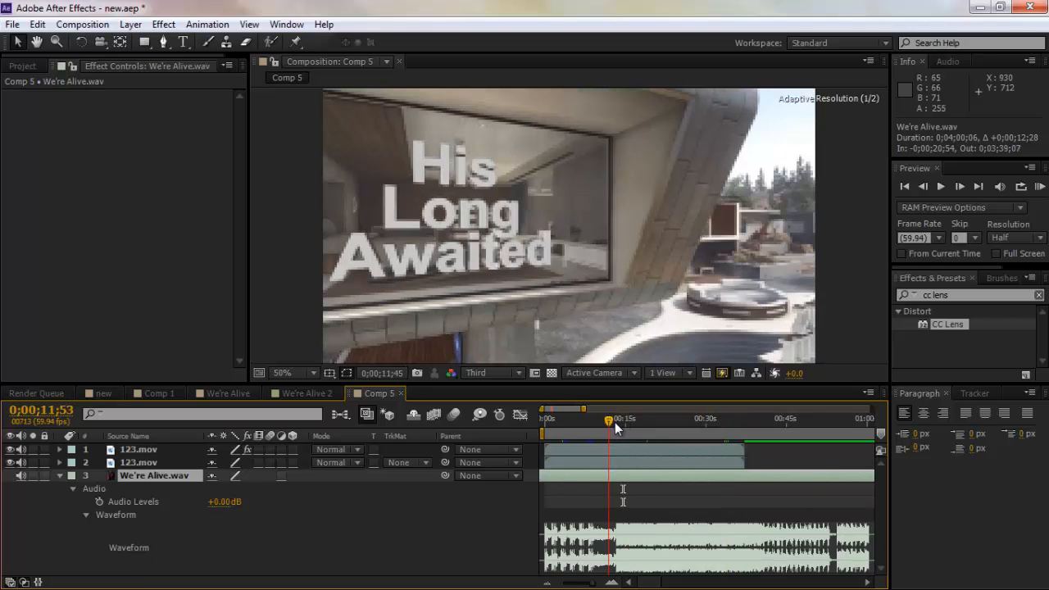
{"action": "left_click_drag", "start_coordinate": [609, 419], "coordinate": [612, 420]}
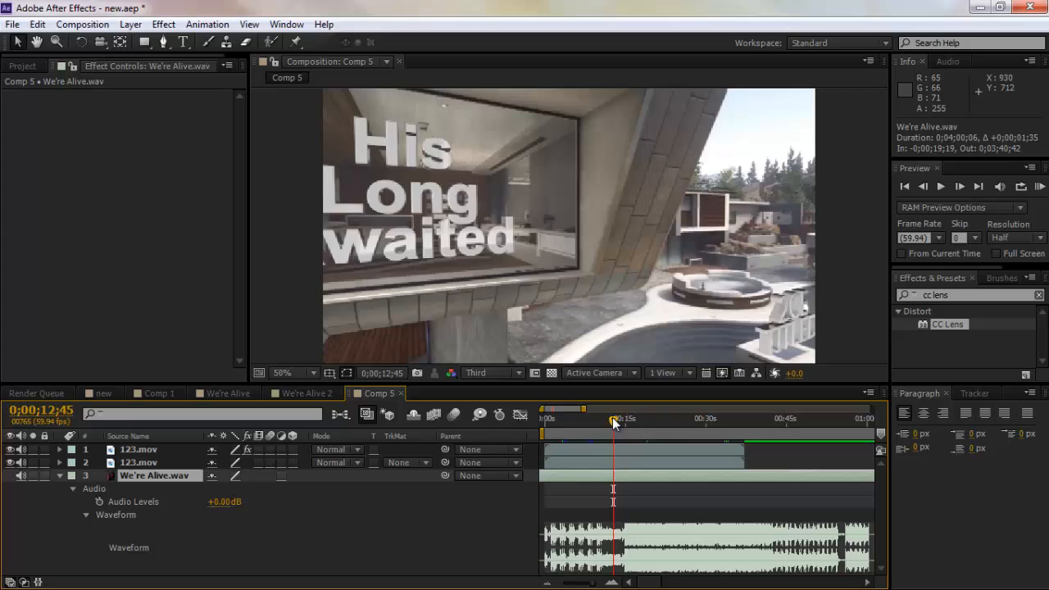
{"action": "left_click", "coordinate": [613, 418]}
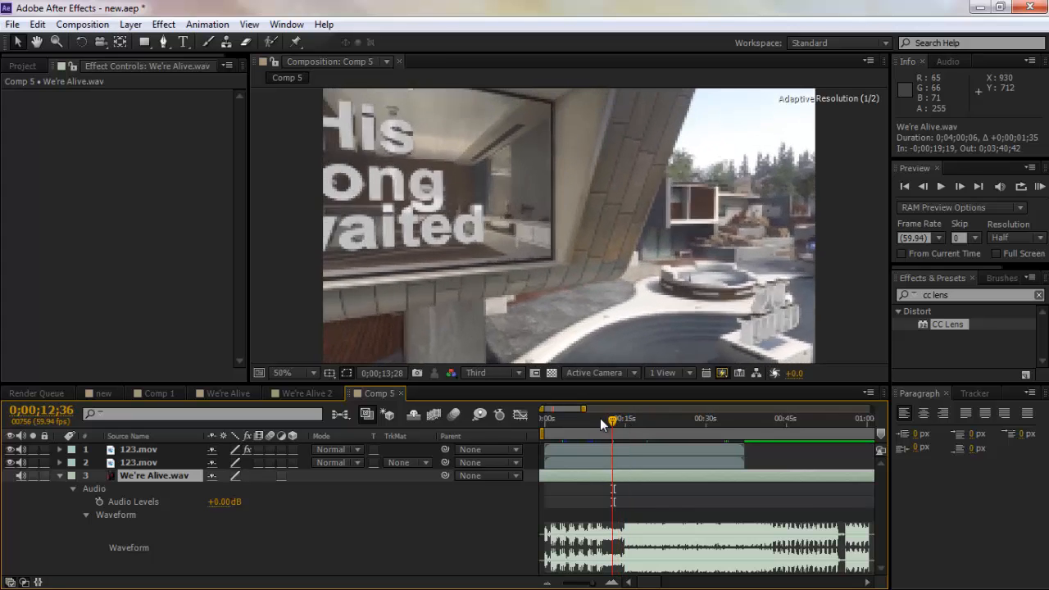
{"action": "left_click_drag", "start_coordinate": [613, 418], "coordinate": [572, 418]}
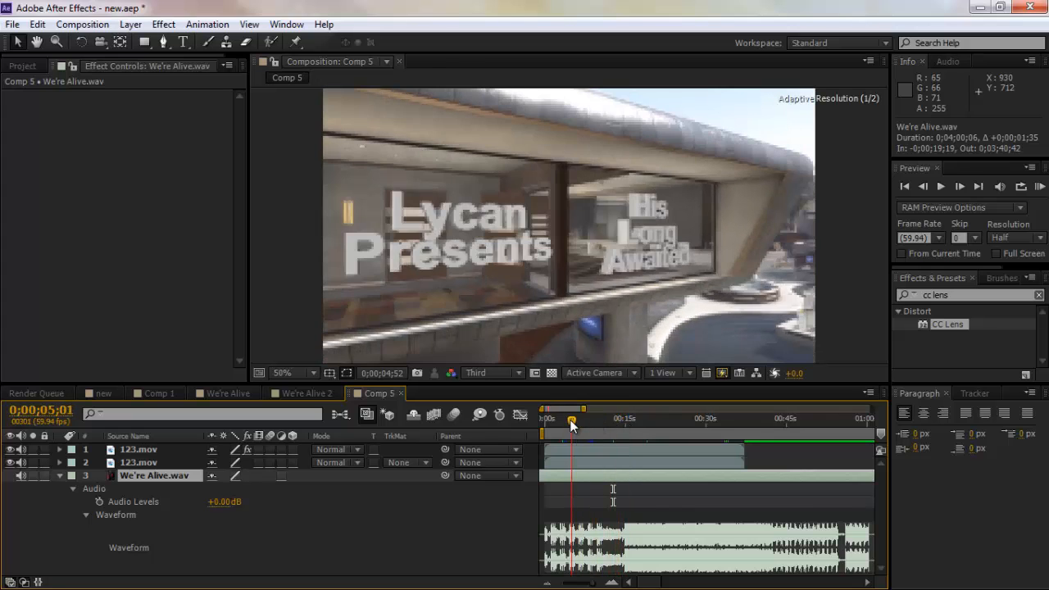
{"action": "left_click_drag", "start_coordinate": [571, 419], "coordinate": [561, 419]}
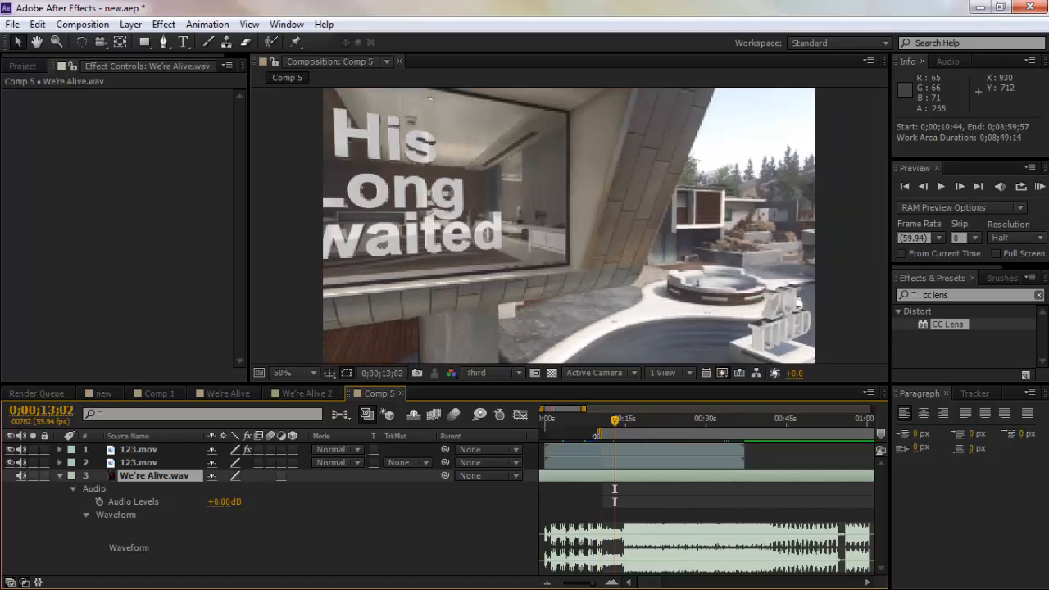
Trim the work area to about 10–18 seconds and move to its start
{"action": "left_click_drag", "start_coordinate": [615, 418], "coordinate": [654, 418]}
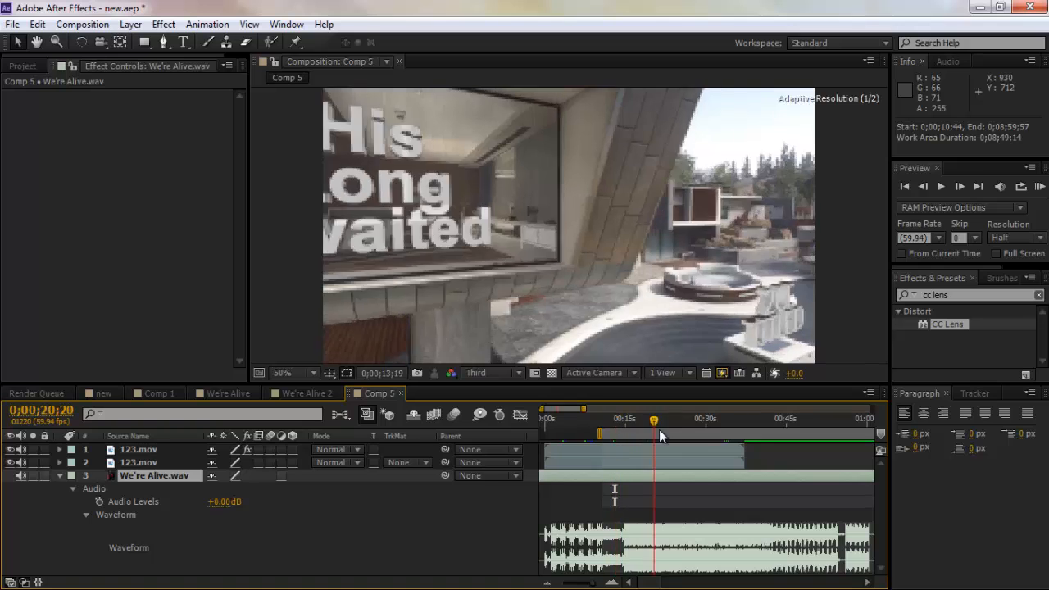
{"action": "left_click_drag", "start_coordinate": [654, 420], "coordinate": [642, 420]}
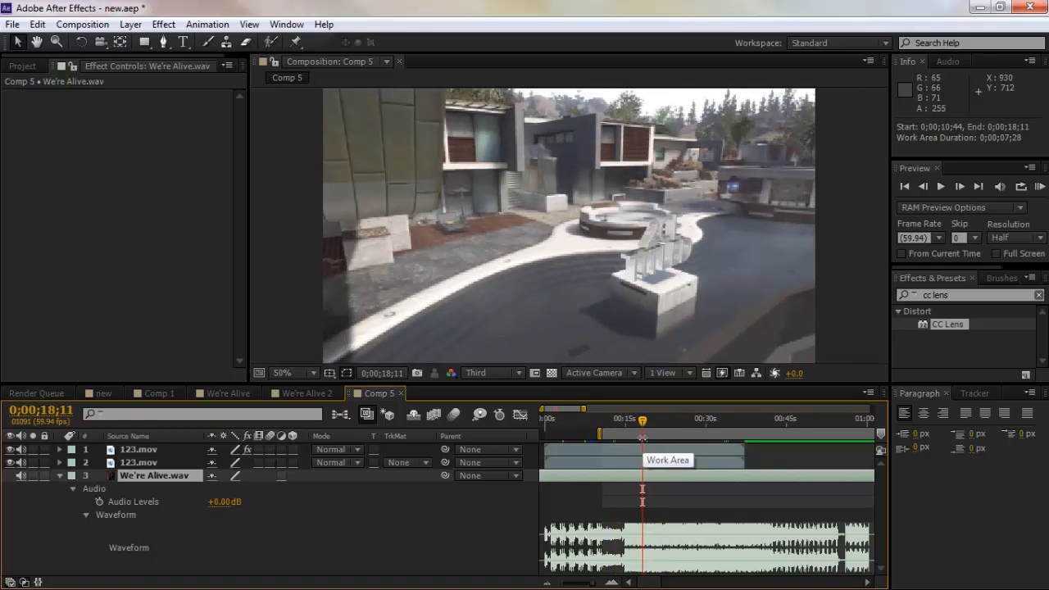
{"action": "left_click", "coordinate": [620, 418]}
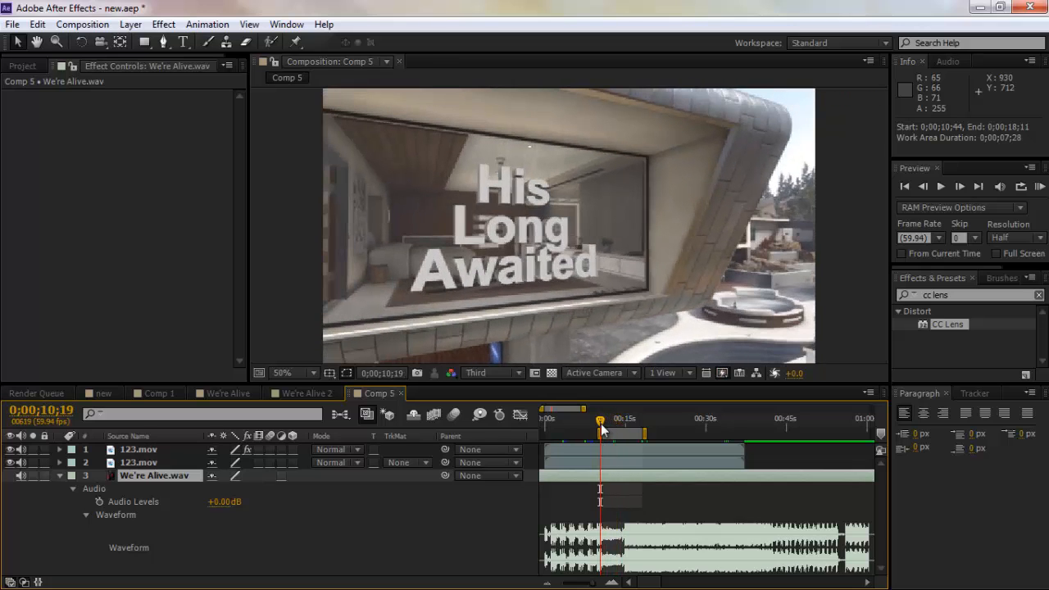
{"action": "mouse_move", "coordinate": [599, 421]}
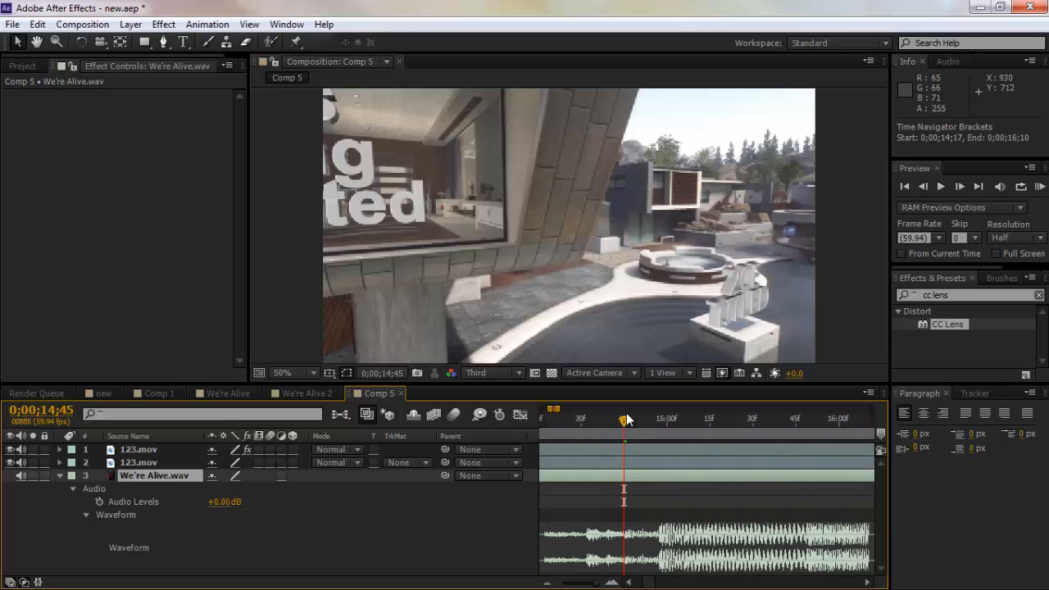
Move to the bass drop near 15 seconds, select top 123.mov, and check frames past it
{"action": "left_click_drag", "start_coordinate": [622, 420], "coordinate": [660, 420]}
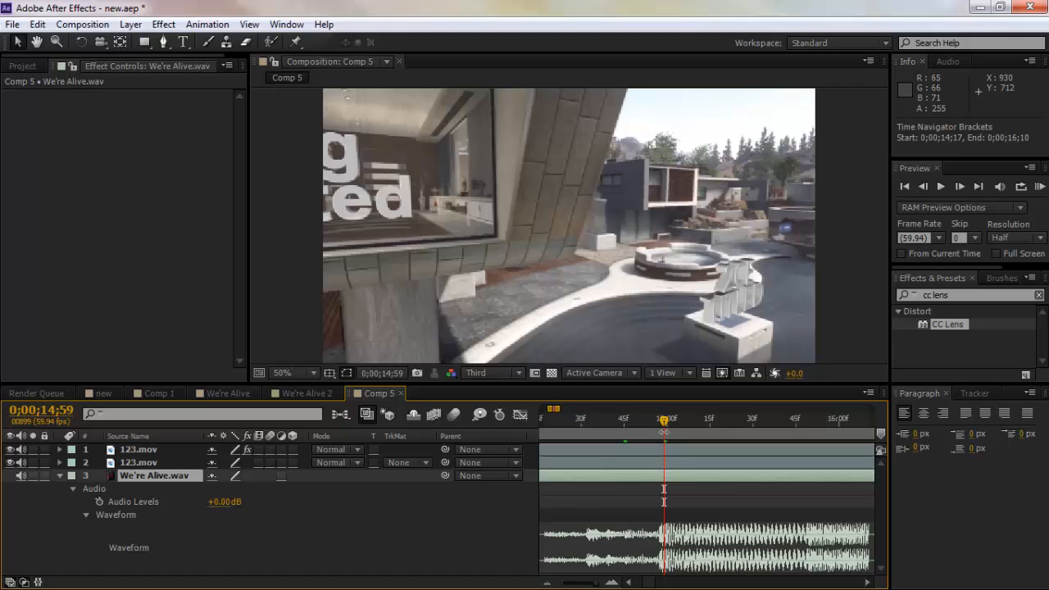
{"action": "left_click", "coordinate": [138, 449]}
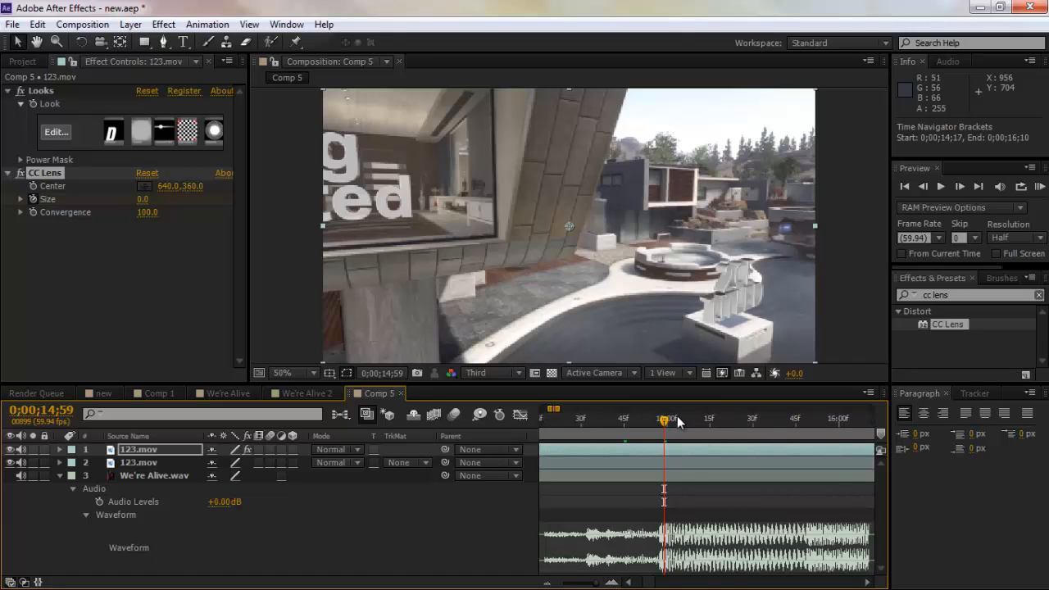
{"action": "mouse_move", "coordinate": [665, 419]}
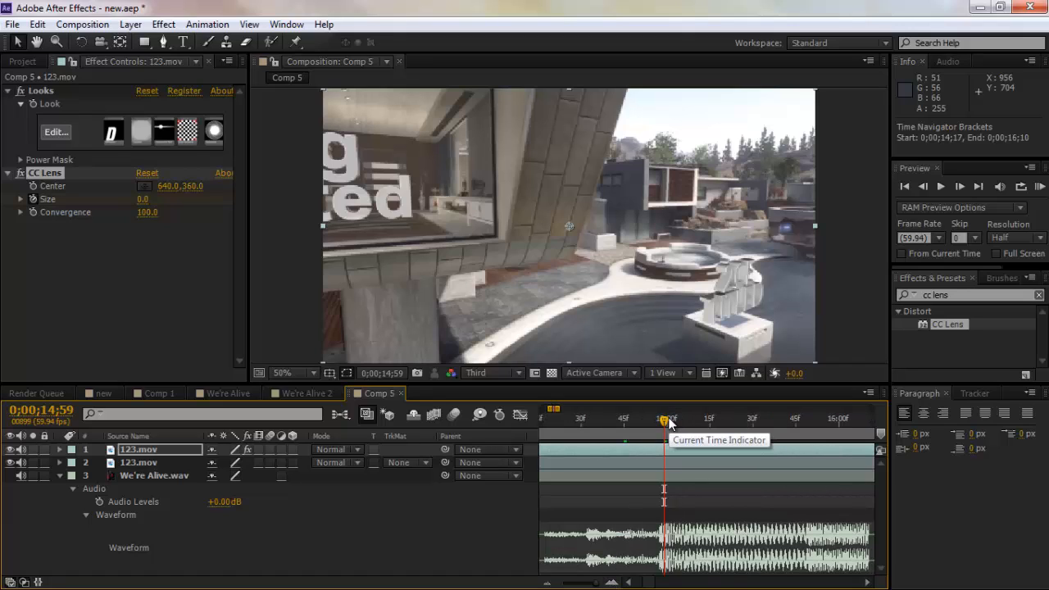
{"action": "mouse_move", "coordinate": [688, 421]}
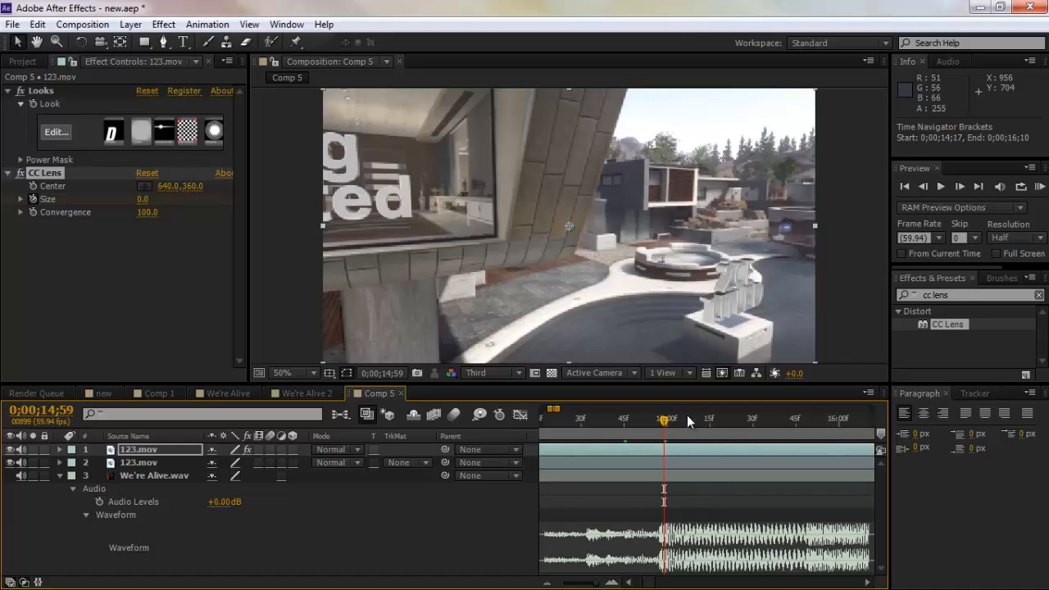
{"action": "mouse_move", "coordinate": [668, 422]}
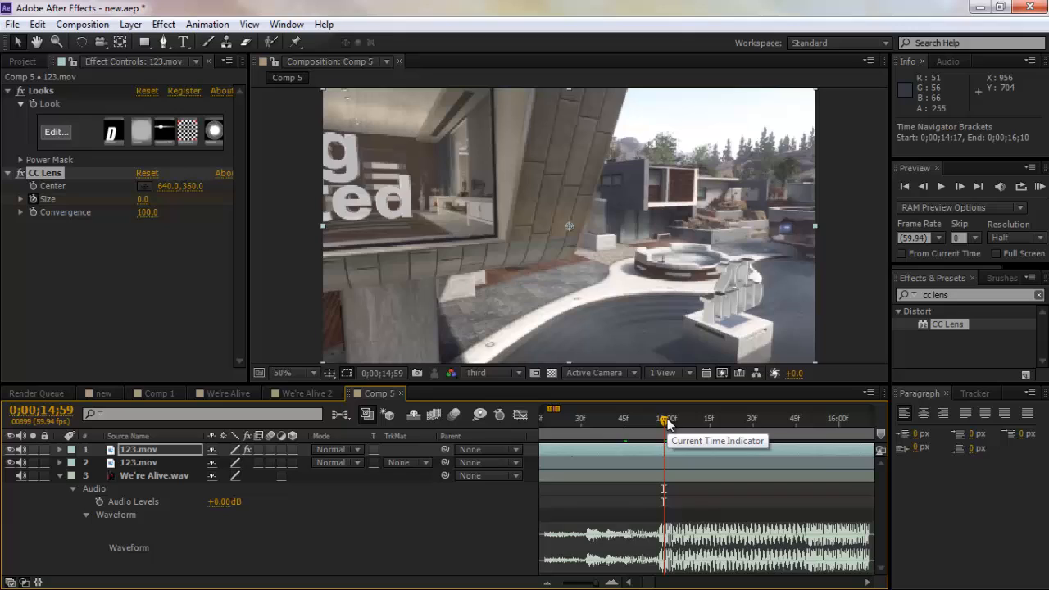
{"action": "mouse_move", "coordinate": [581, 533]}
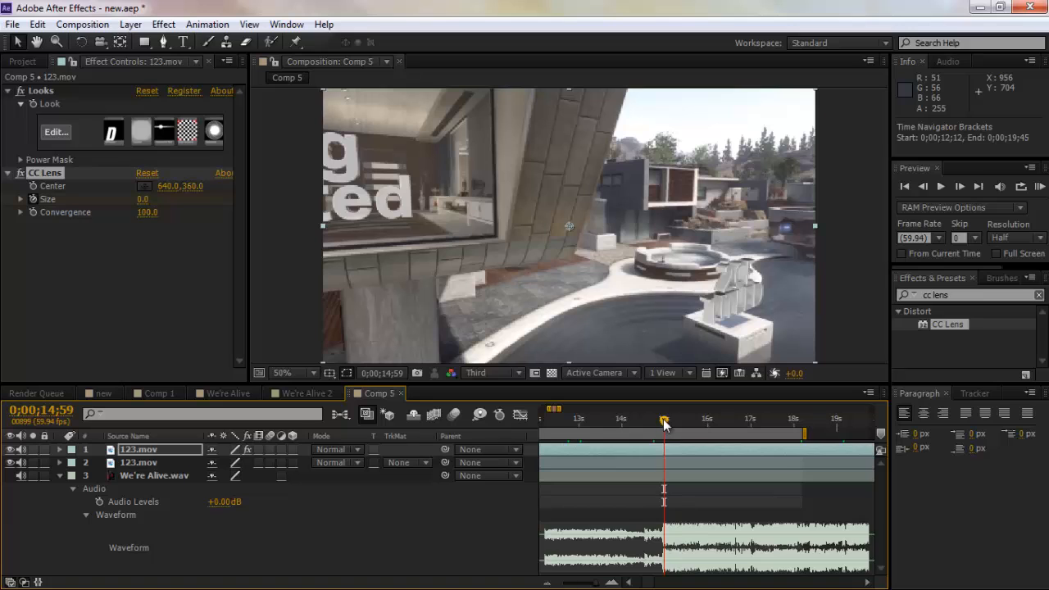
{"action": "left_click_drag", "start_coordinate": [664, 420], "coordinate": [683, 420]}
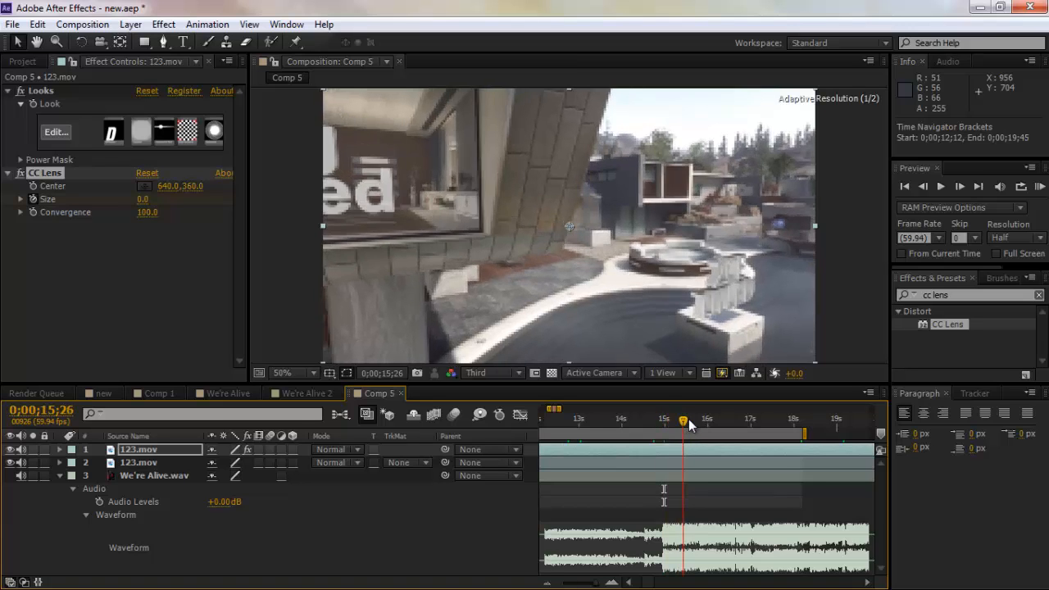
Settle just after the drop and scrub the CC Lens Size keyframe up to 243
{"action": "left_click_drag", "start_coordinate": [682, 421], "coordinate": [672, 420]}
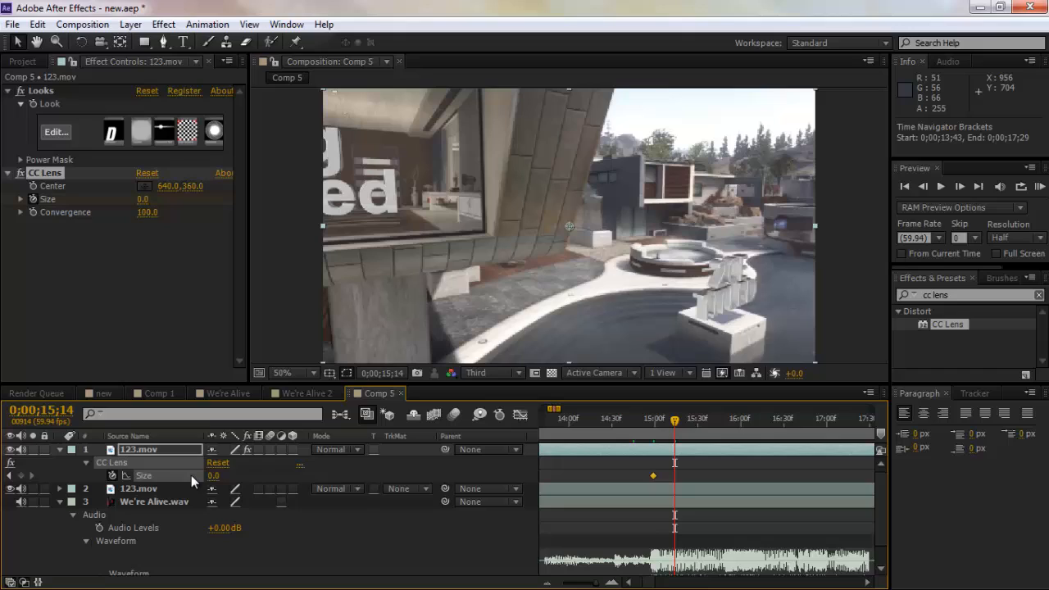
{"action": "mouse_move", "coordinate": [190, 484]}
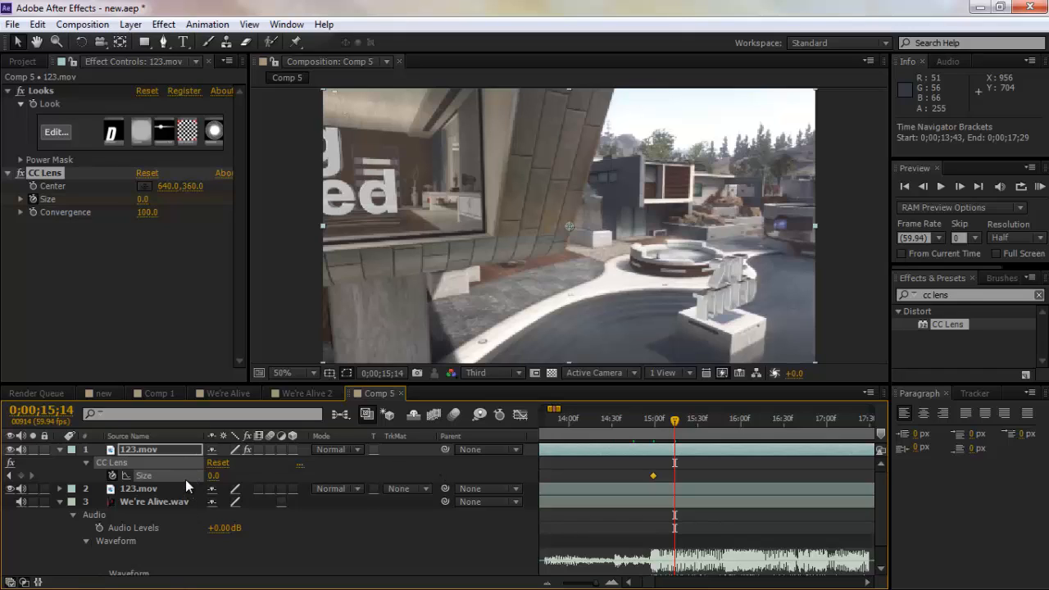
{"action": "mouse_move", "coordinate": [180, 516]}
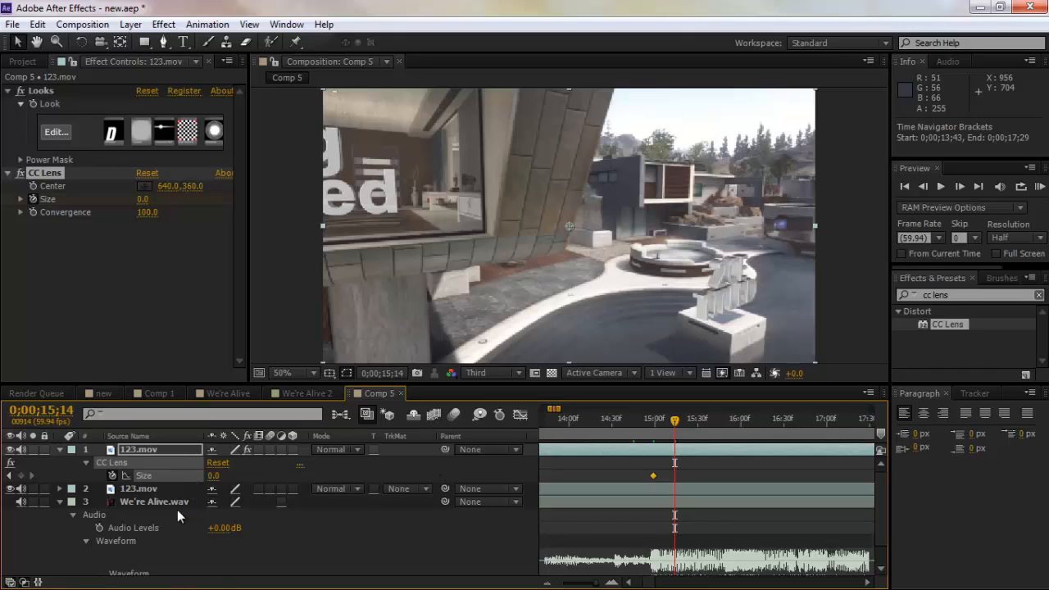
{"action": "mouse_move", "coordinate": [516, 541]}
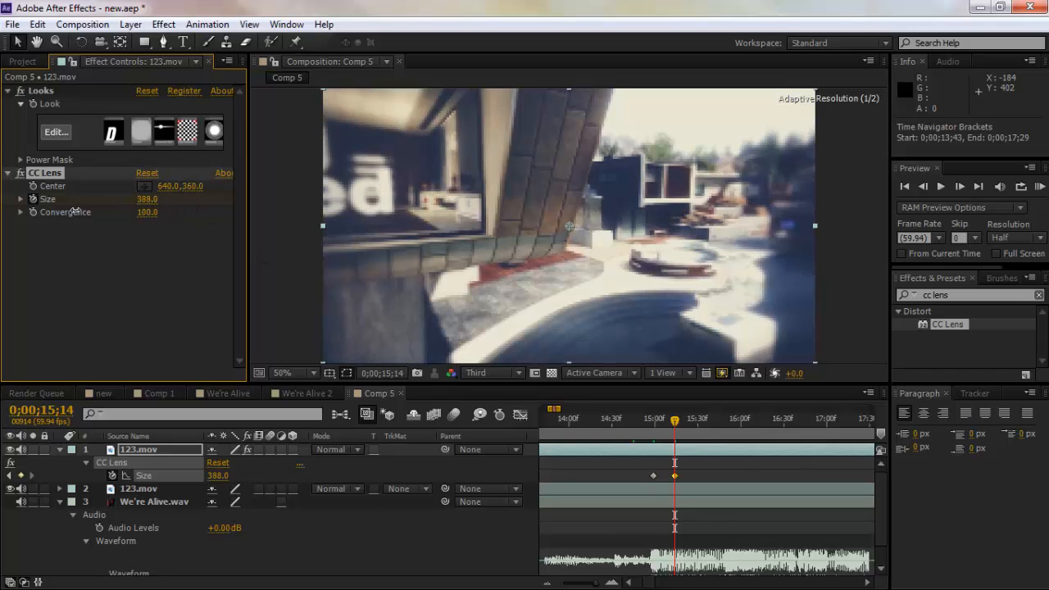
{"action": "left_click_drag", "start_coordinate": [147, 199], "coordinate": [151, 198]}
{"action": "type", "text": "243"}
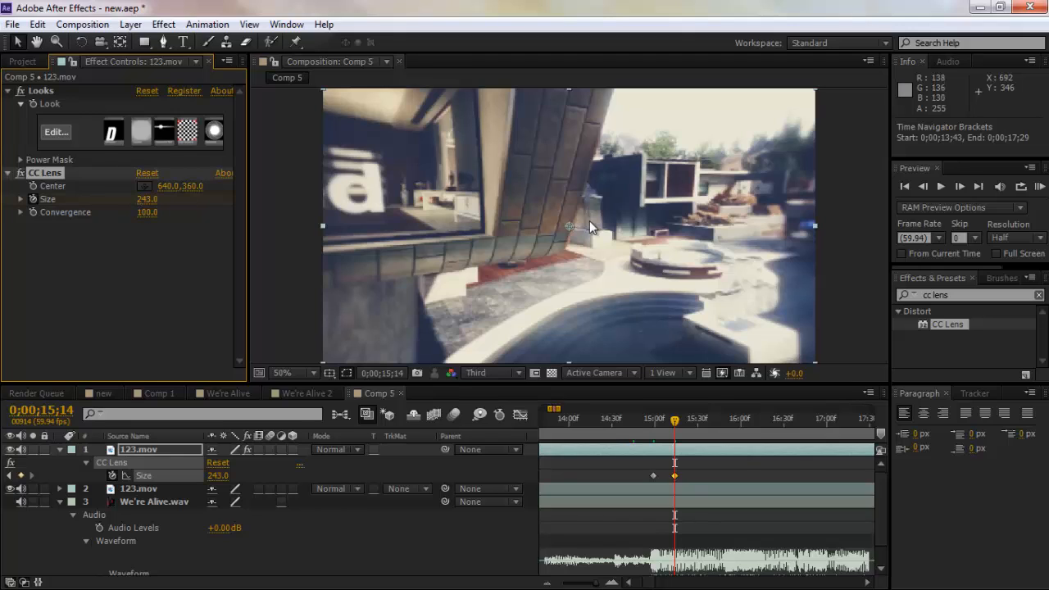
{"action": "mouse_move", "coordinate": [846, 193]}
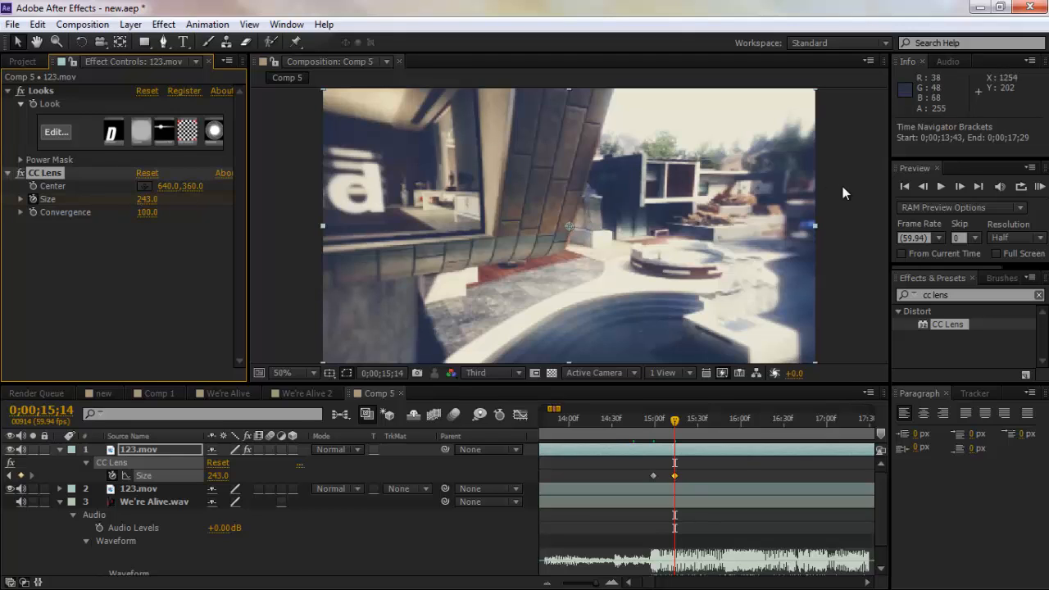
{"action": "mouse_move", "coordinate": [334, 263]}
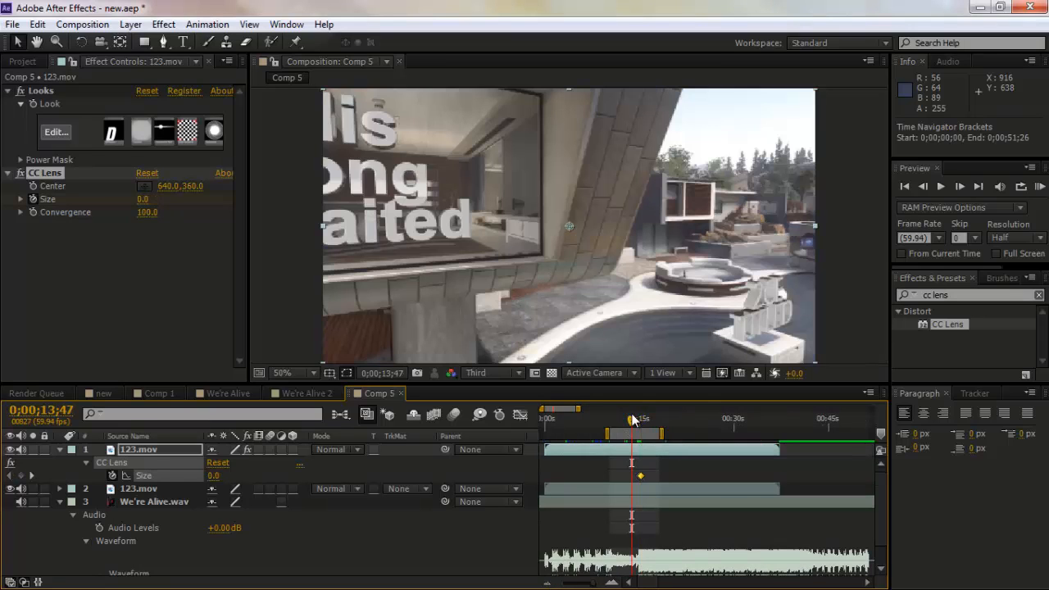
Preview the Size ramp to 500 around the drop, then return just before it
{"action": "left_click_drag", "start_coordinate": [631, 420], "coordinate": [625, 421]}
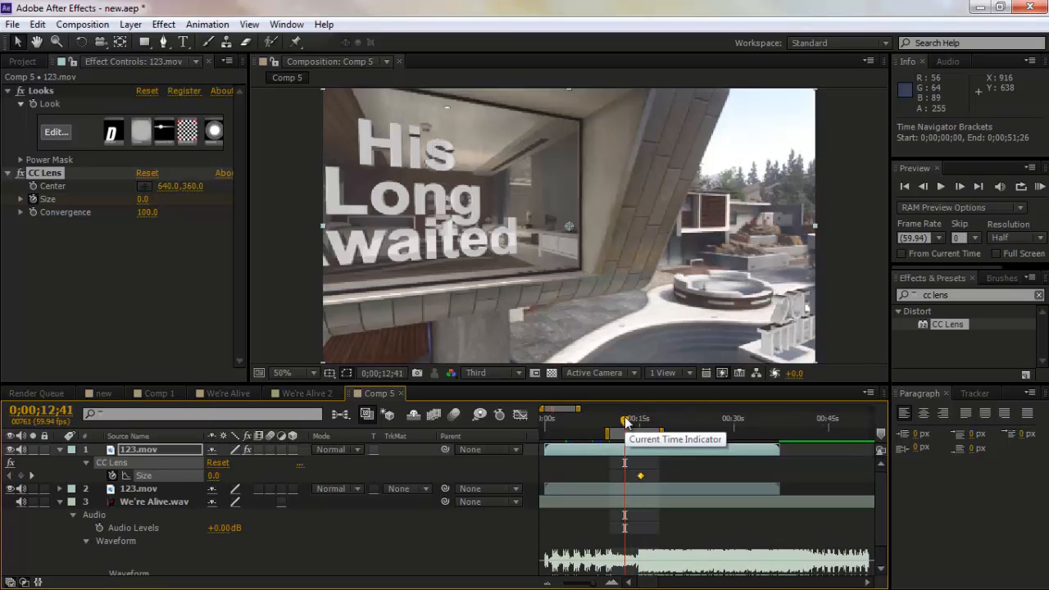
{"action": "left_click_drag", "start_coordinate": [624, 422], "coordinate": [650, 422]}
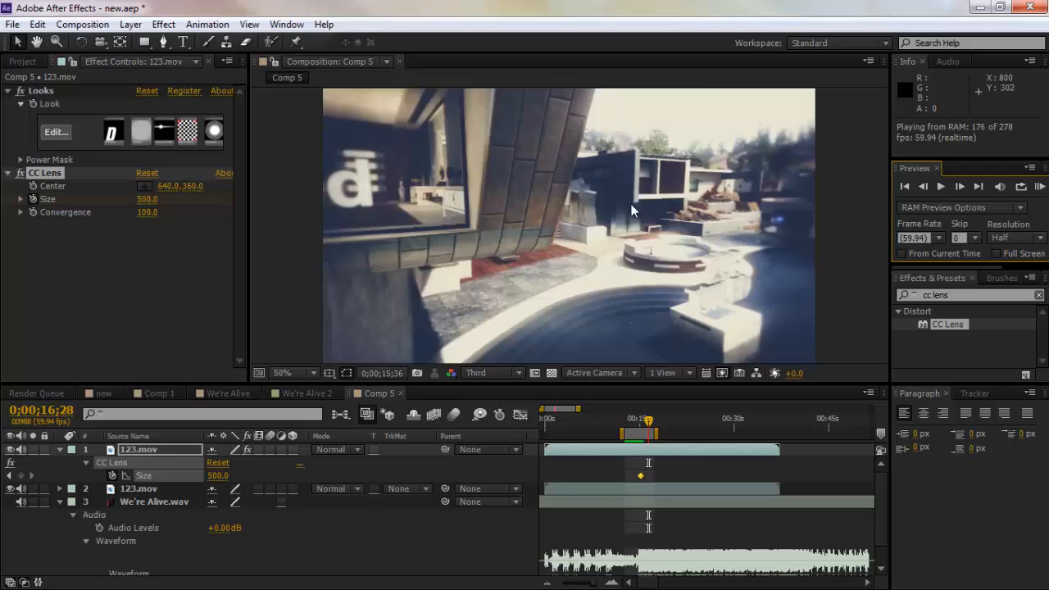
{"action": "left_click", "coordinate": [647, 443]}
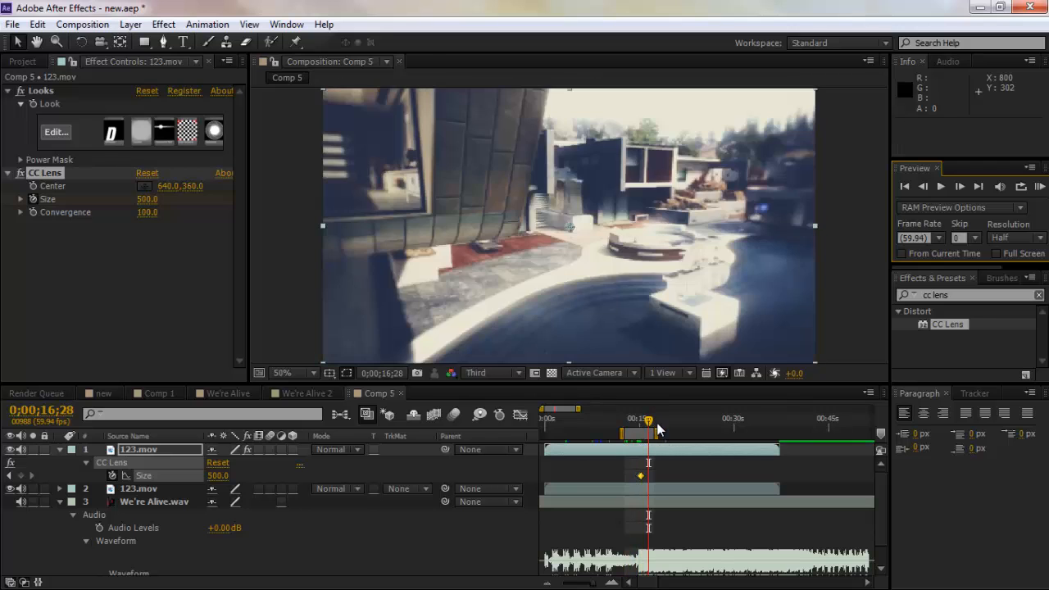
{"action": "left_click_drag", "start_coordinate": [650, 419], "coordinate": [642, 419]}
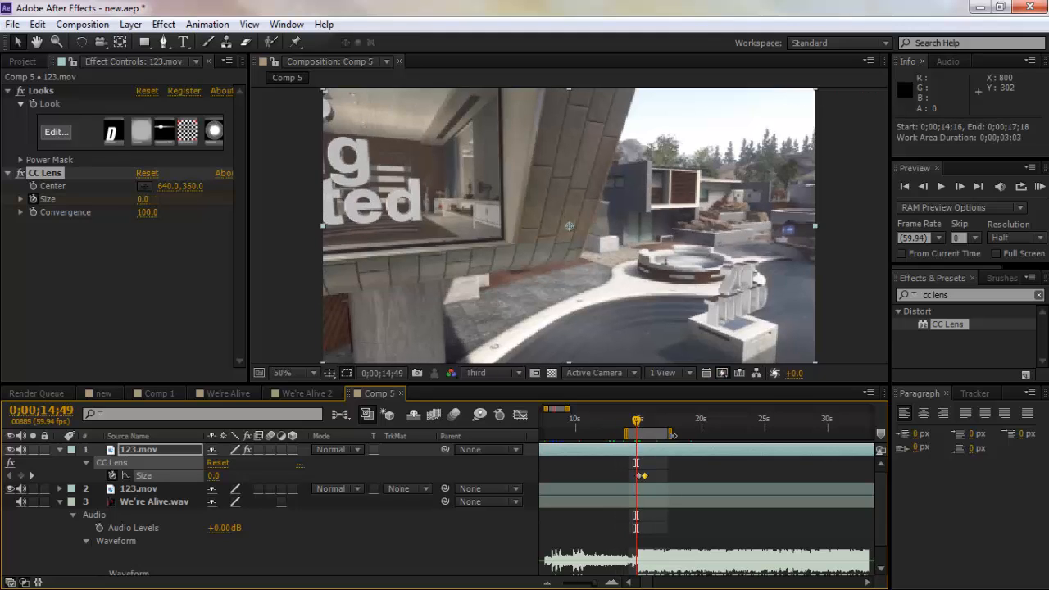
Toggle preview looping, play the lens burst, and scrub back to where the swell starts
{"action": "left_click", "coordinate": [1021, 186]}
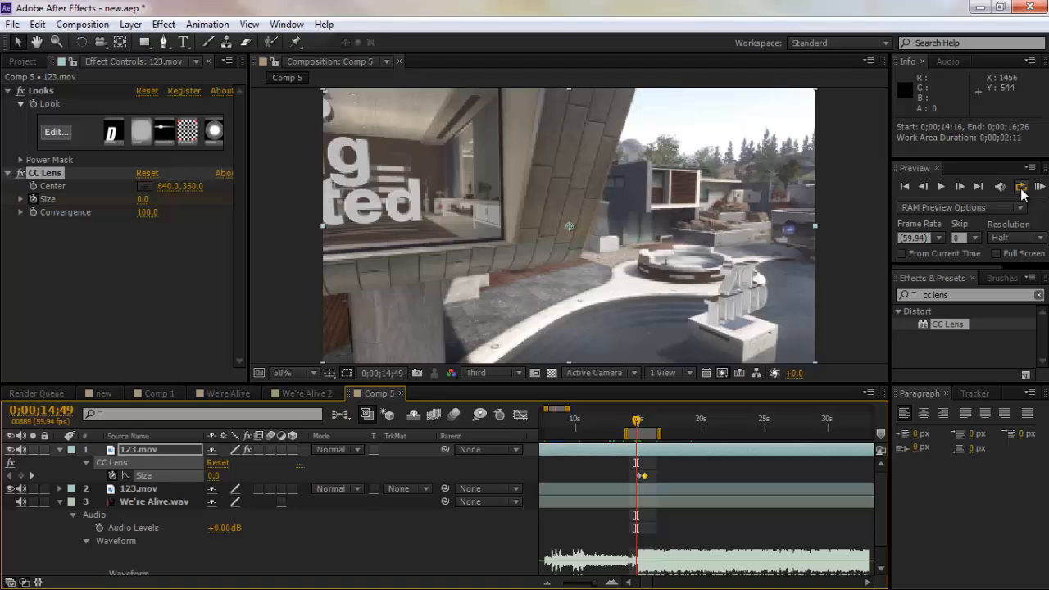
{"action": "left_click", "coordinate": [1021, 186]}
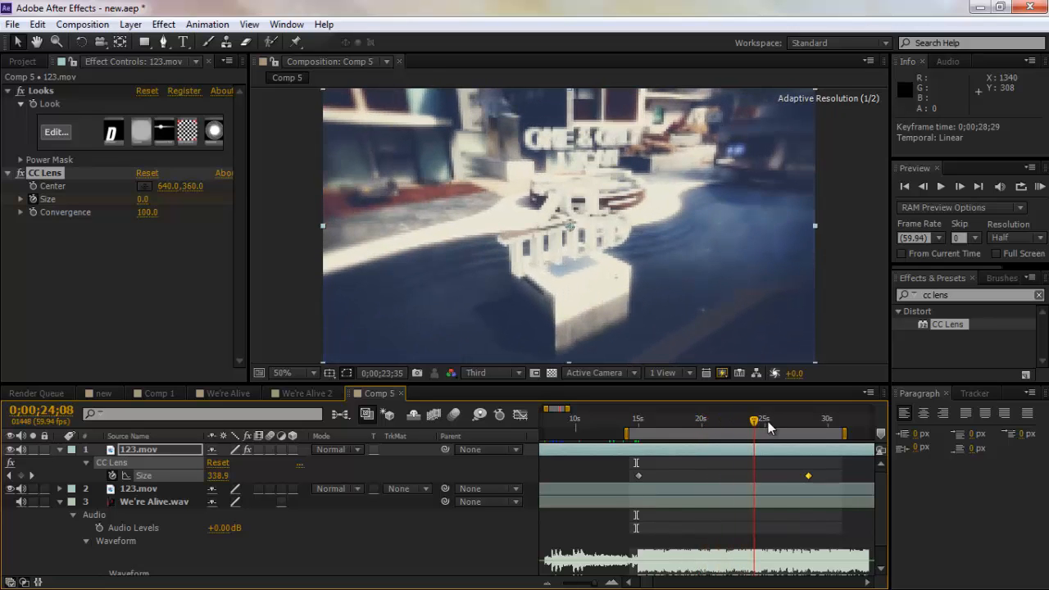
{"action": "left_click_drag", "start_coordinate": [754, 420], "coordinate": [698, 420]}
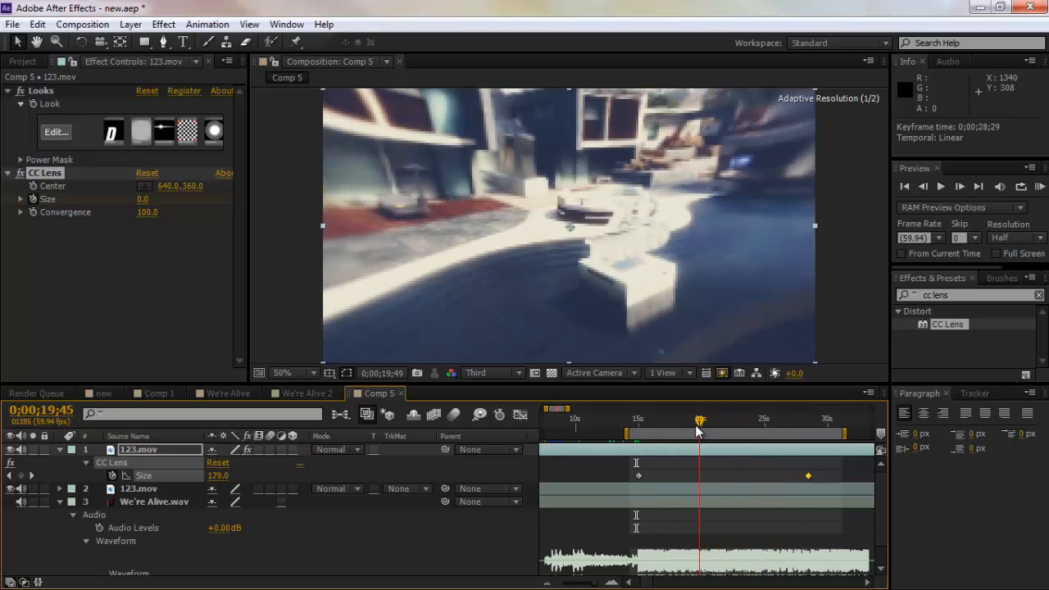
{"action": "left_click_drag", "start_coordinate": [698, 419], "coordinate": [640, 419]}
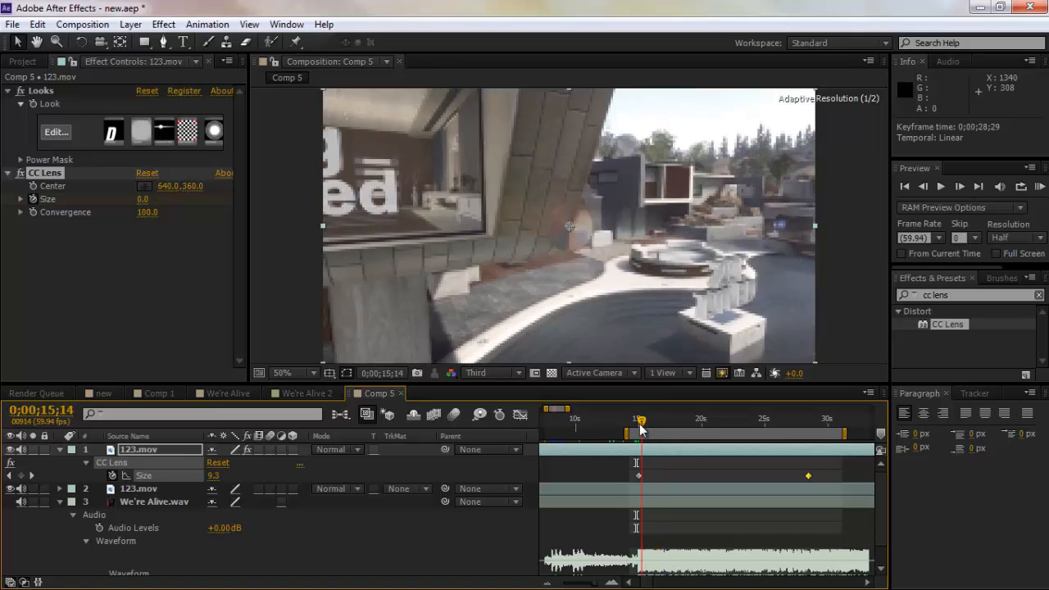